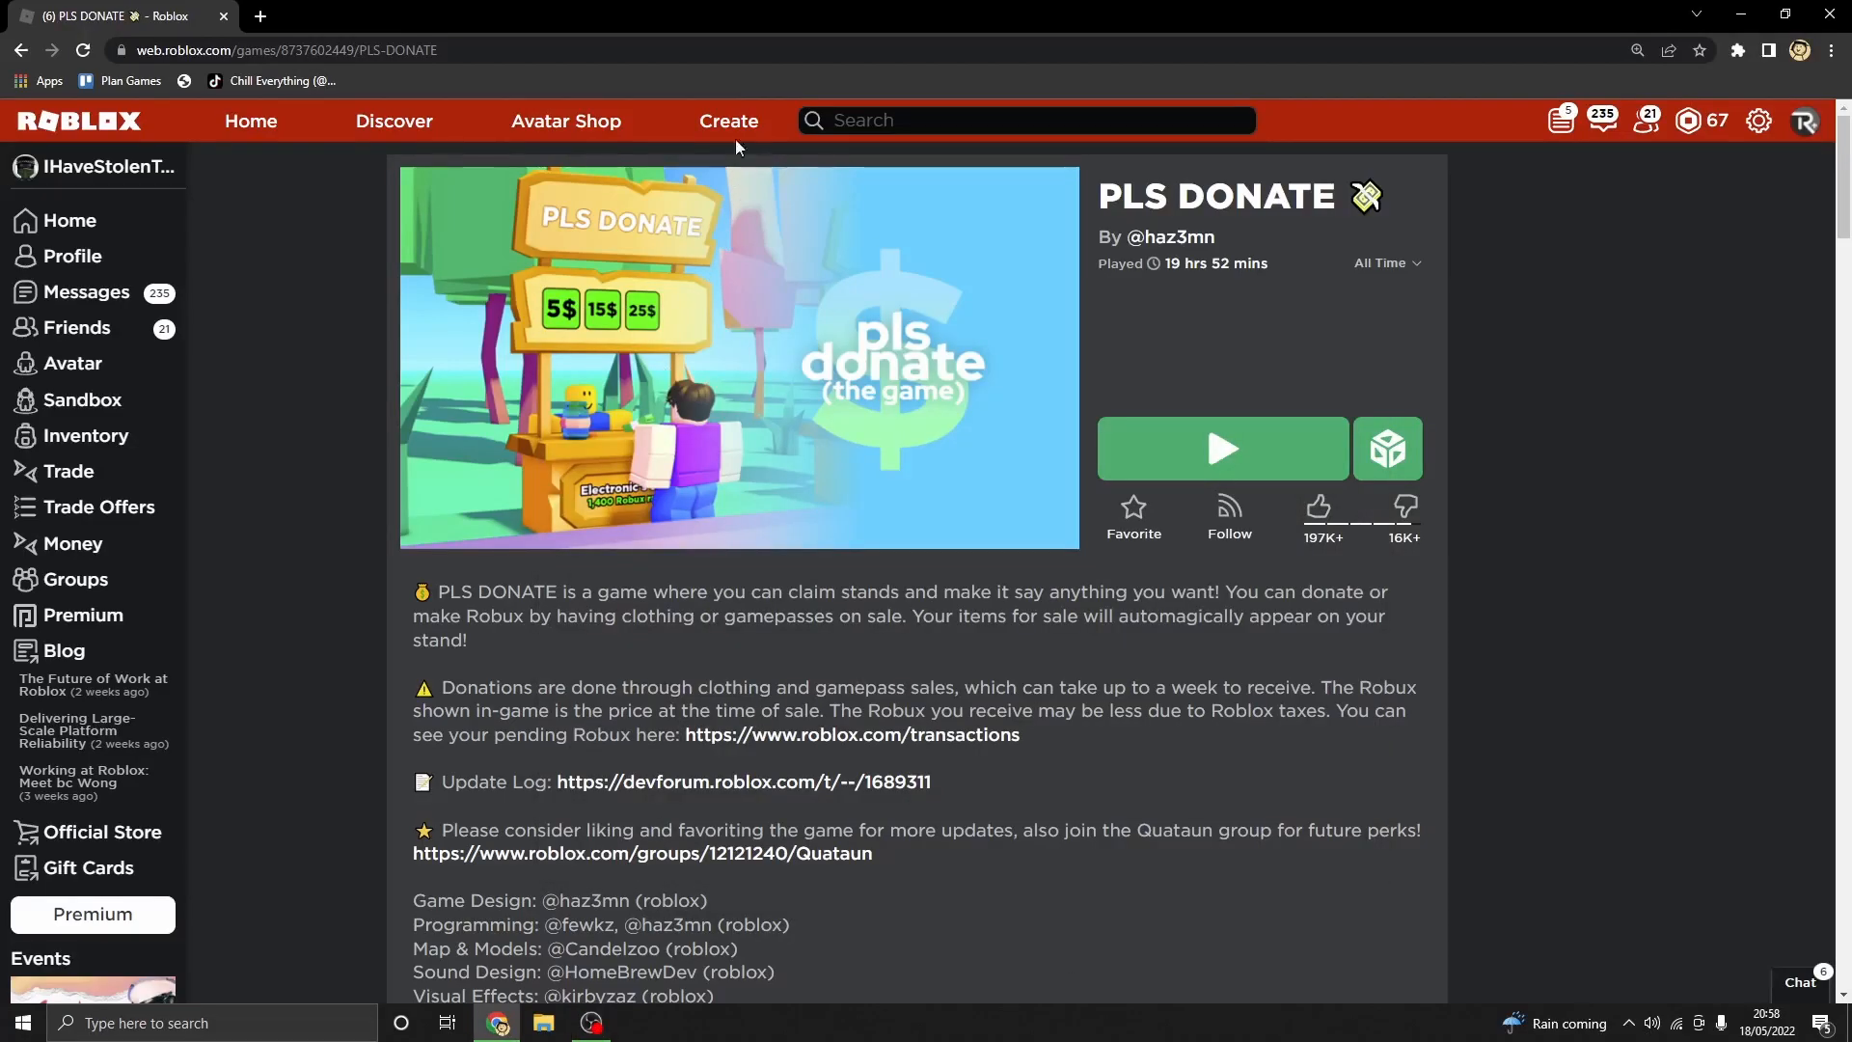
pyautogui.moveTo(212, 152)
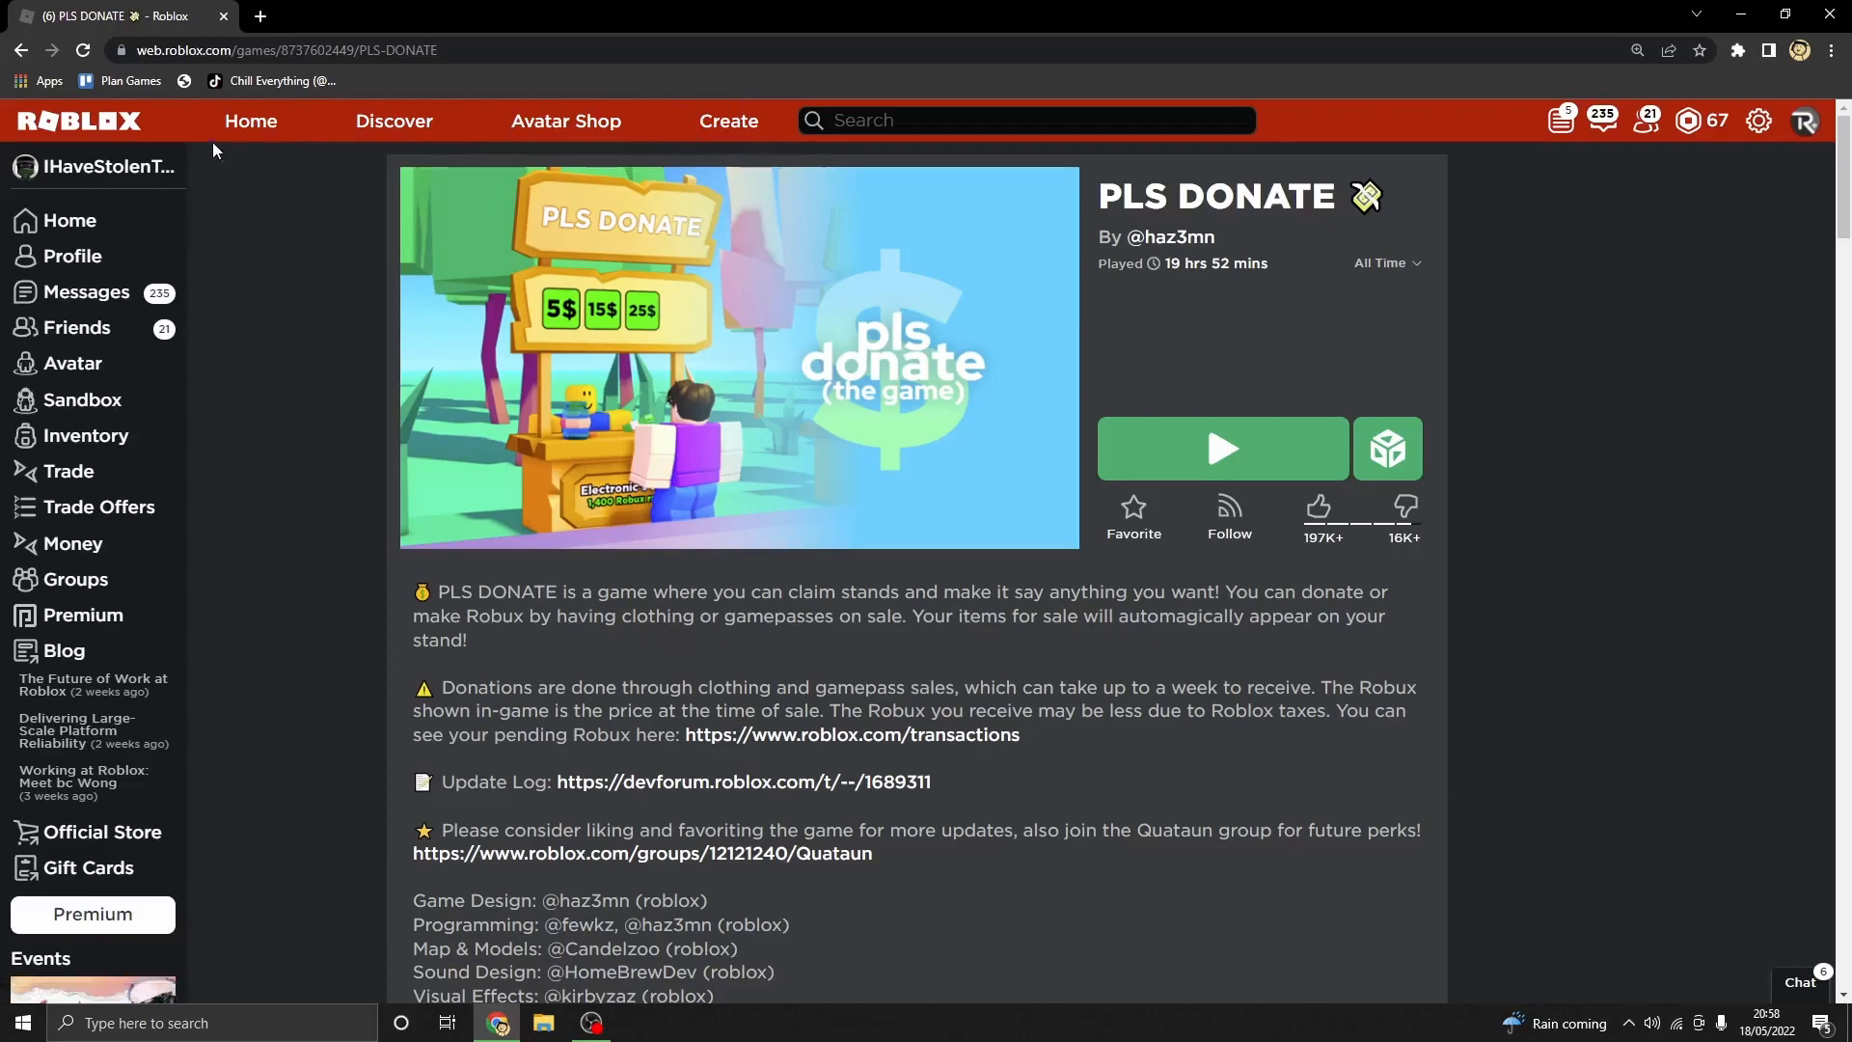
pyautogui.moveTo(36, 124)
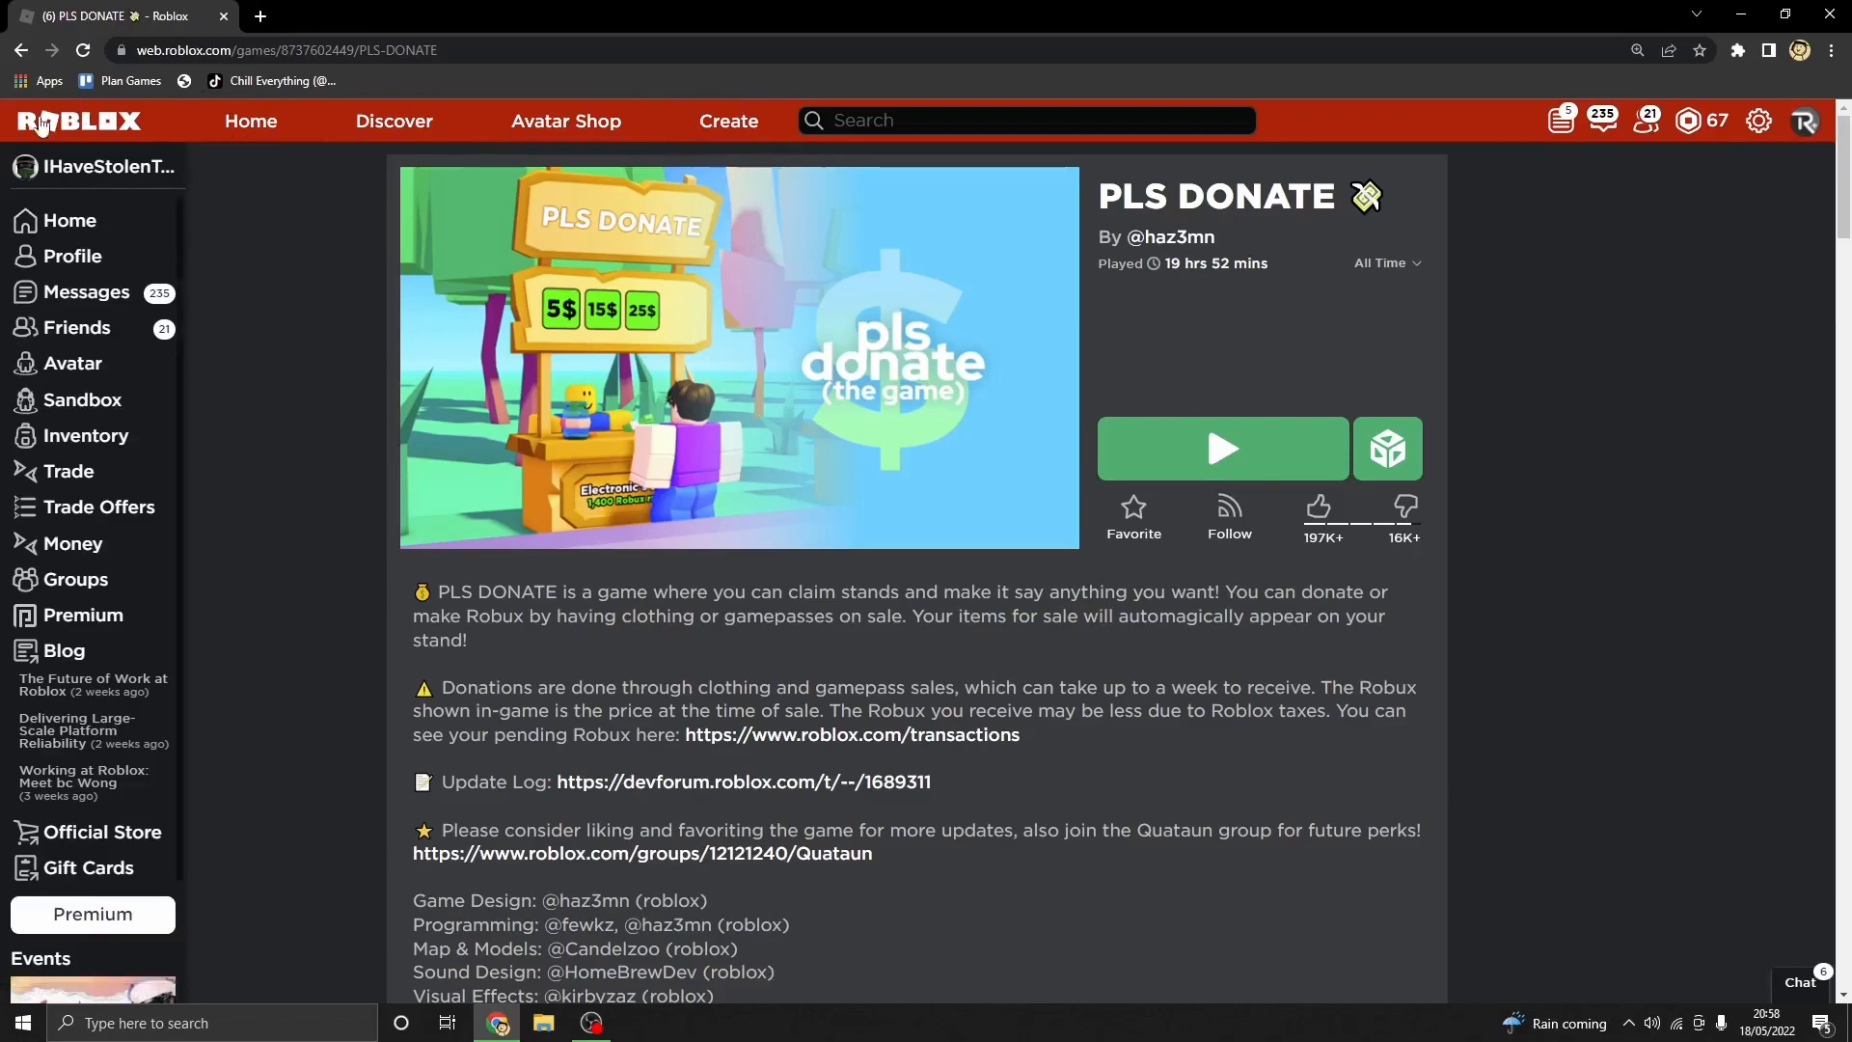
pyautogui.moveTo(139, 174)
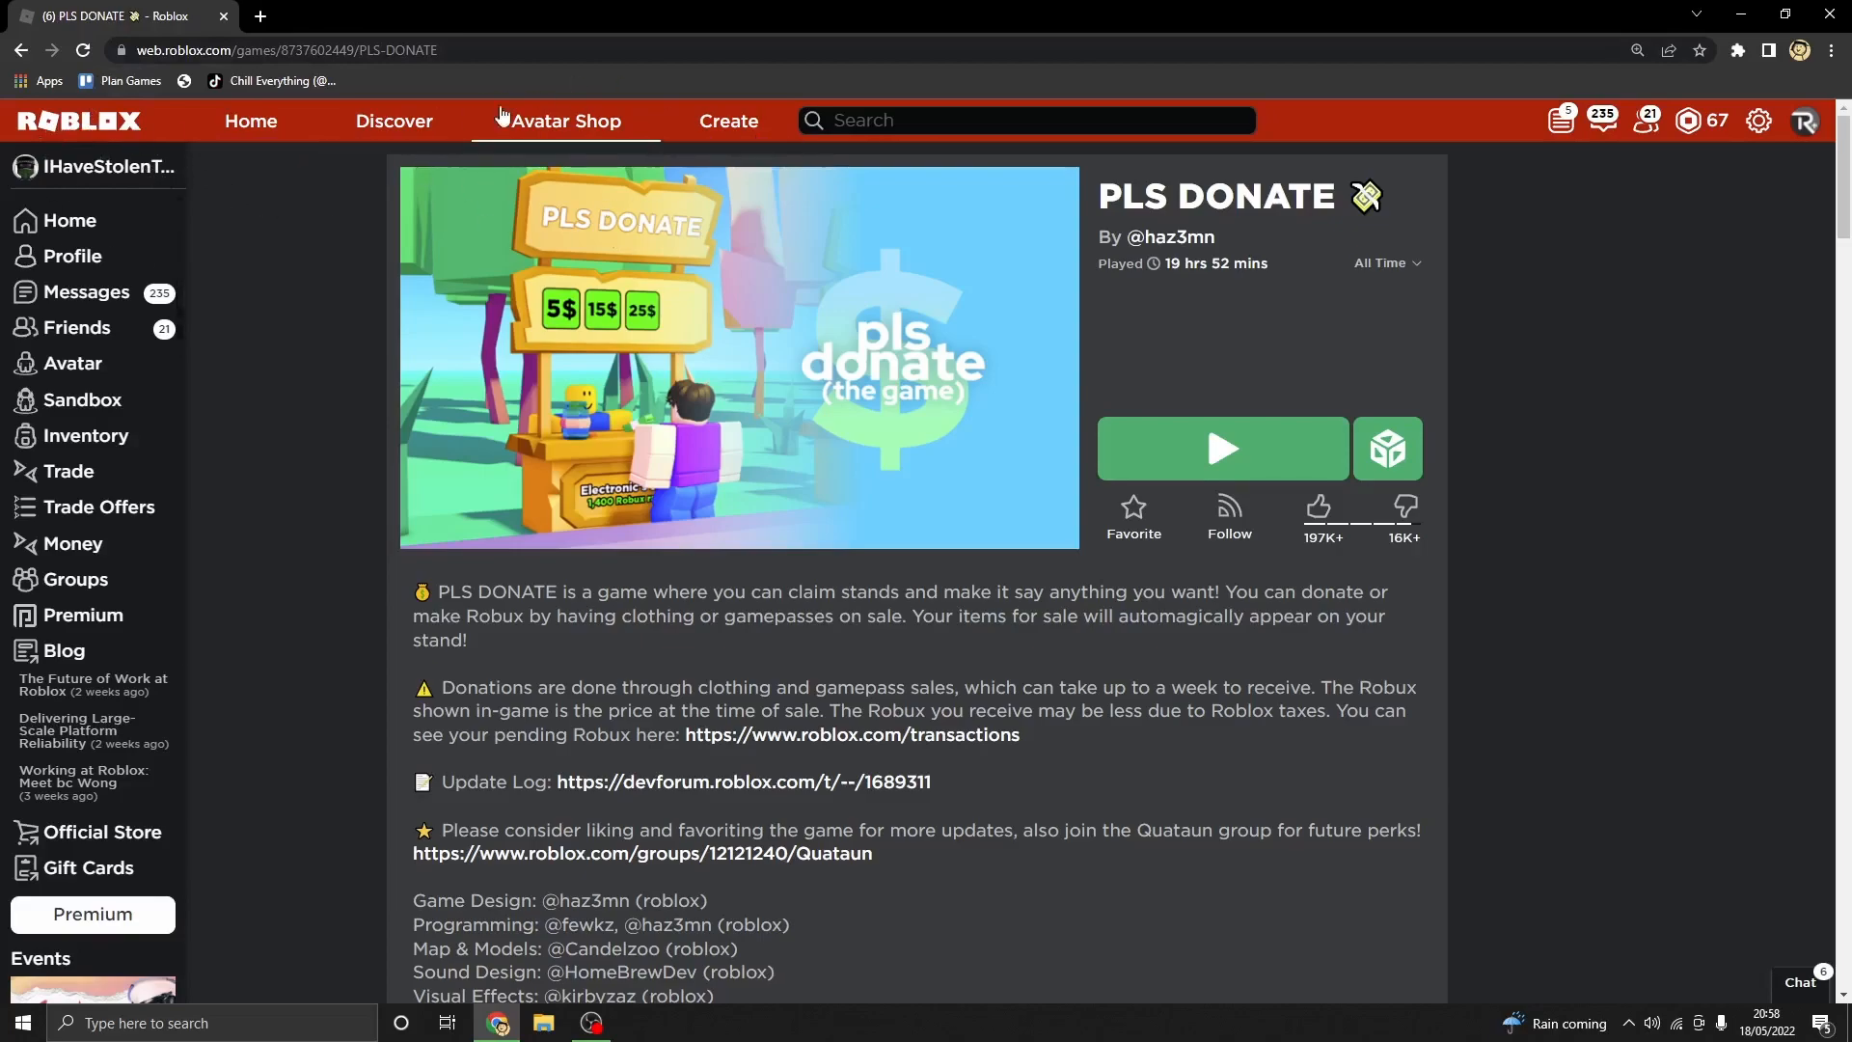
pyautogui.moveTo(729, 396)
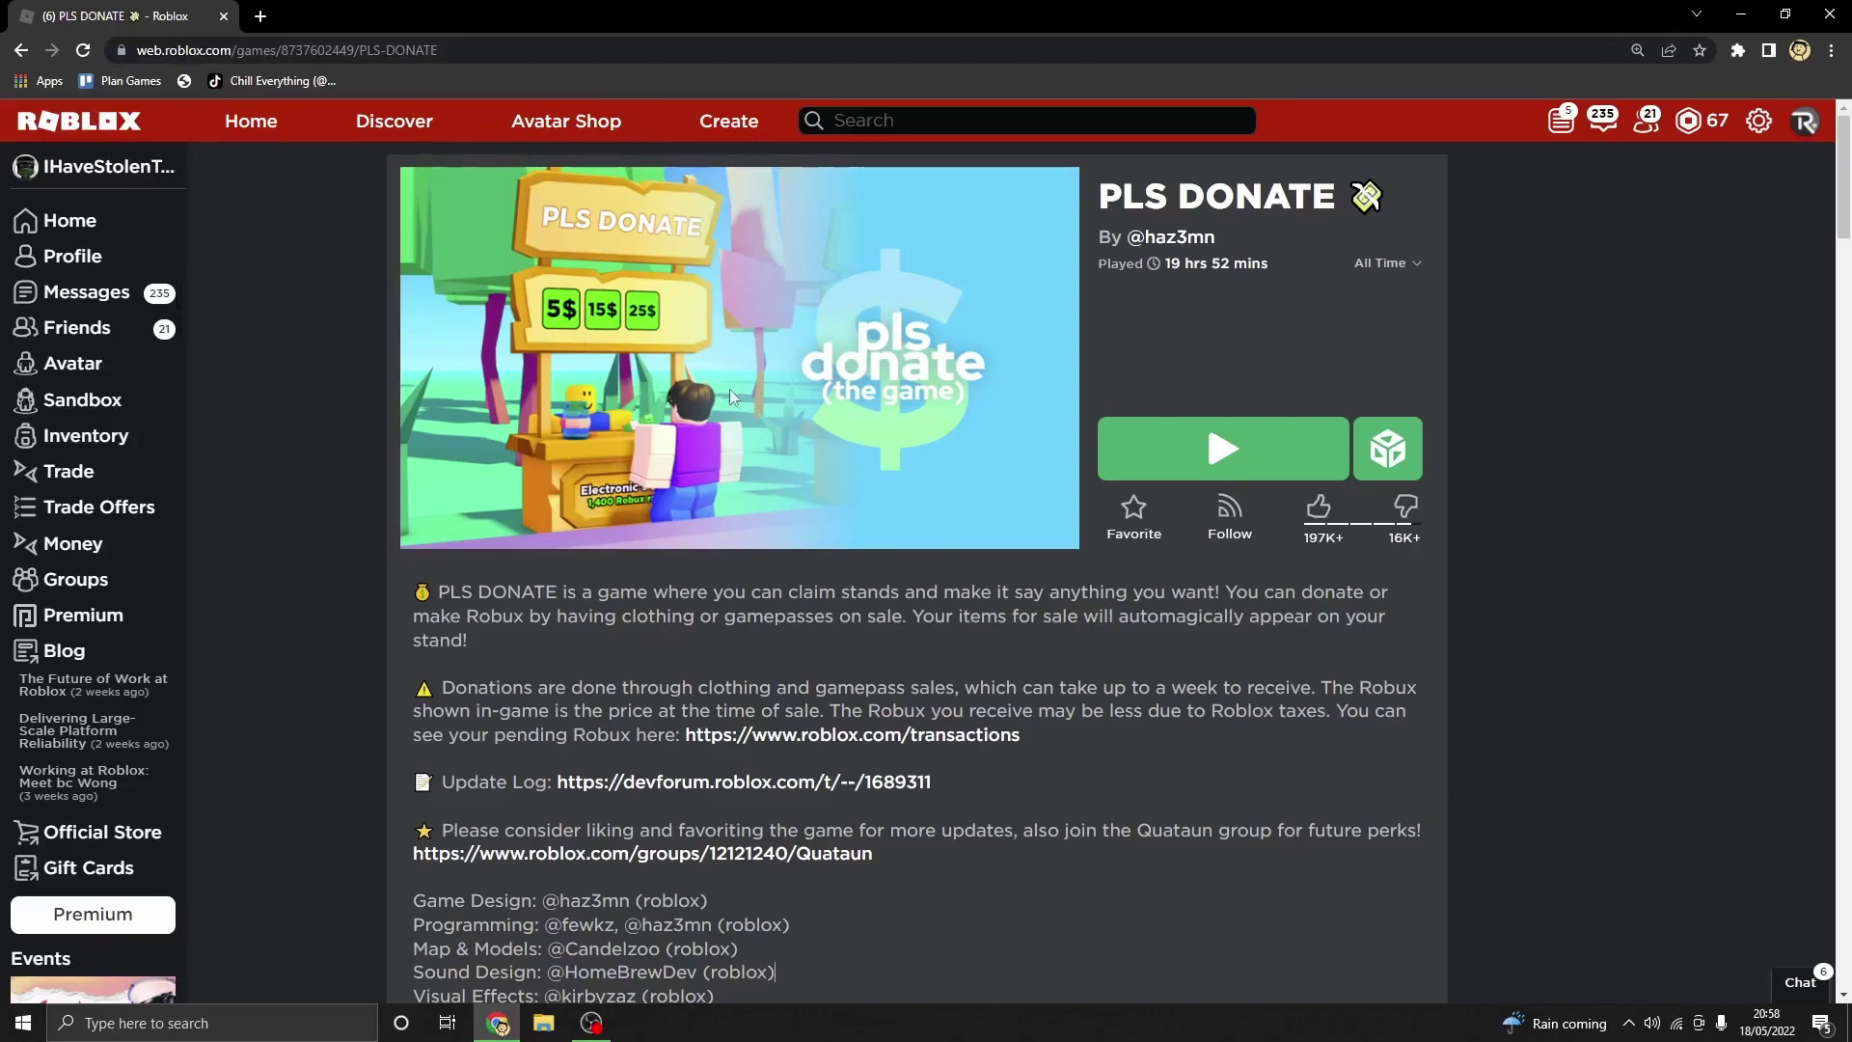
pyautogui.moveTo(530, 476)
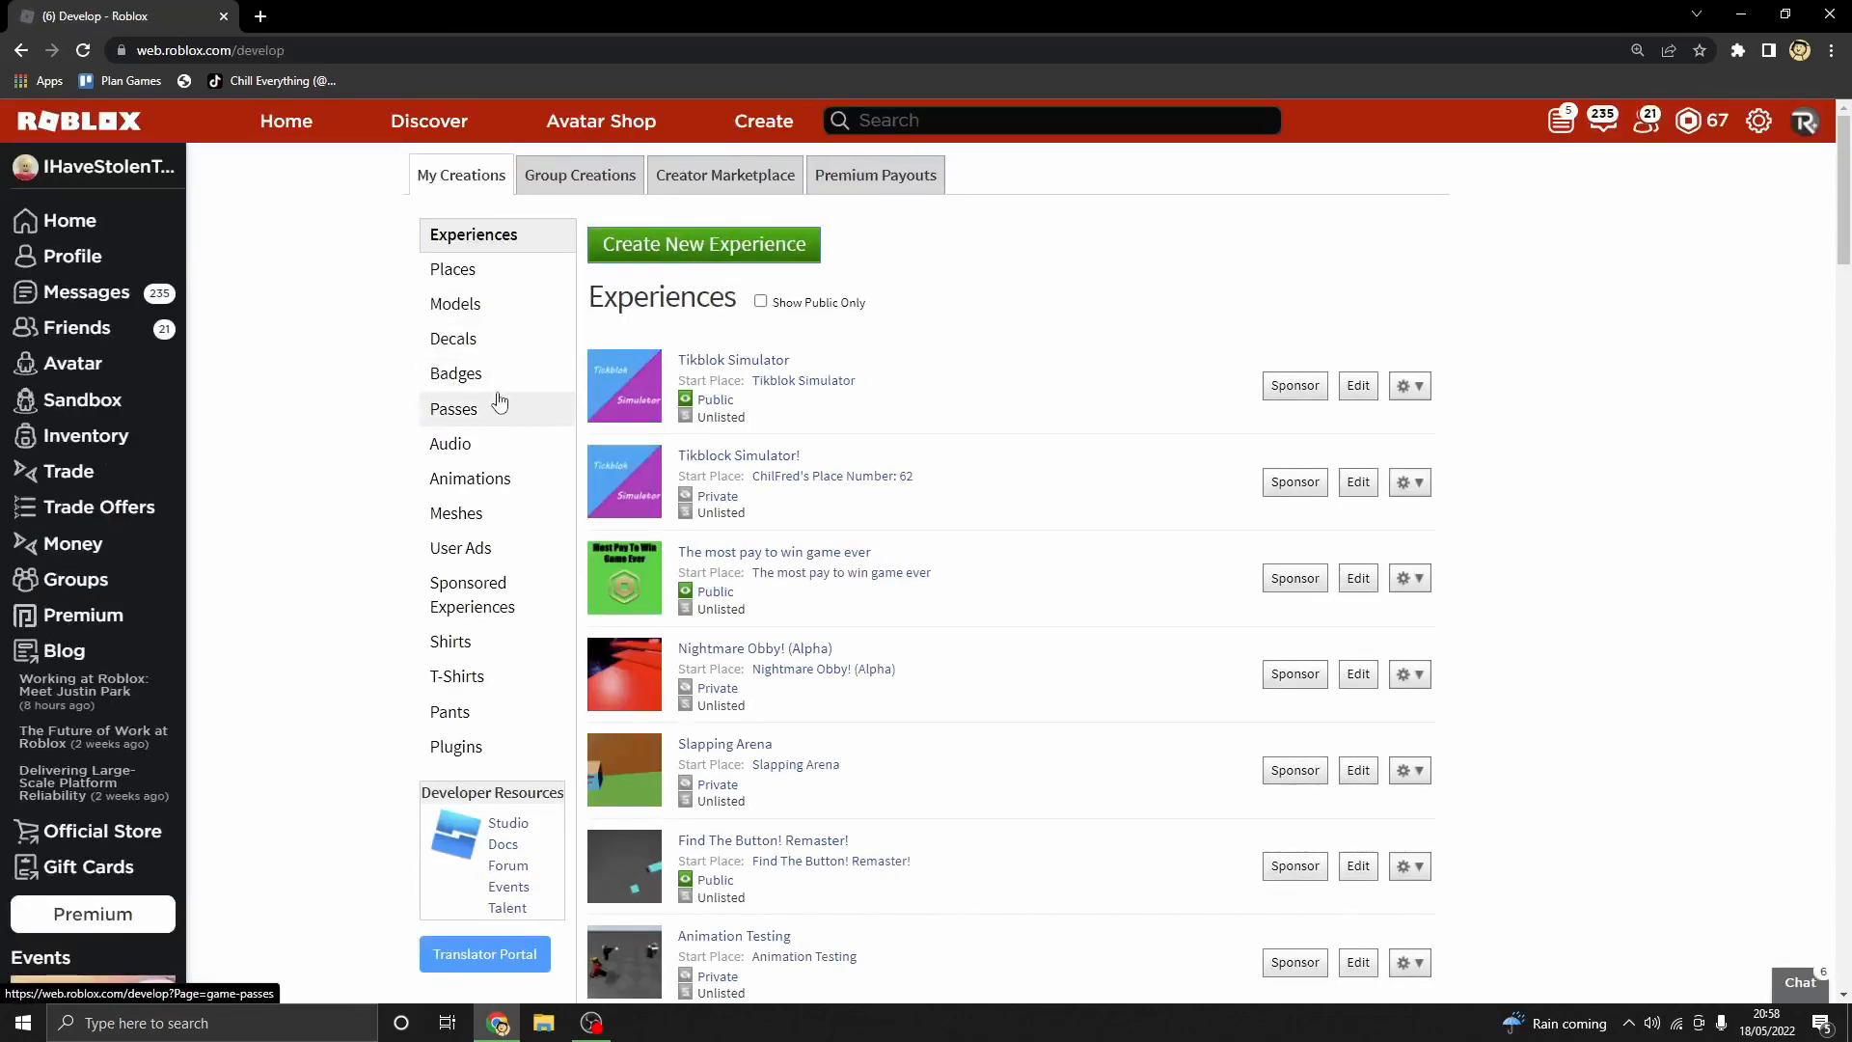
pyautogui.moveTo(451, 443)
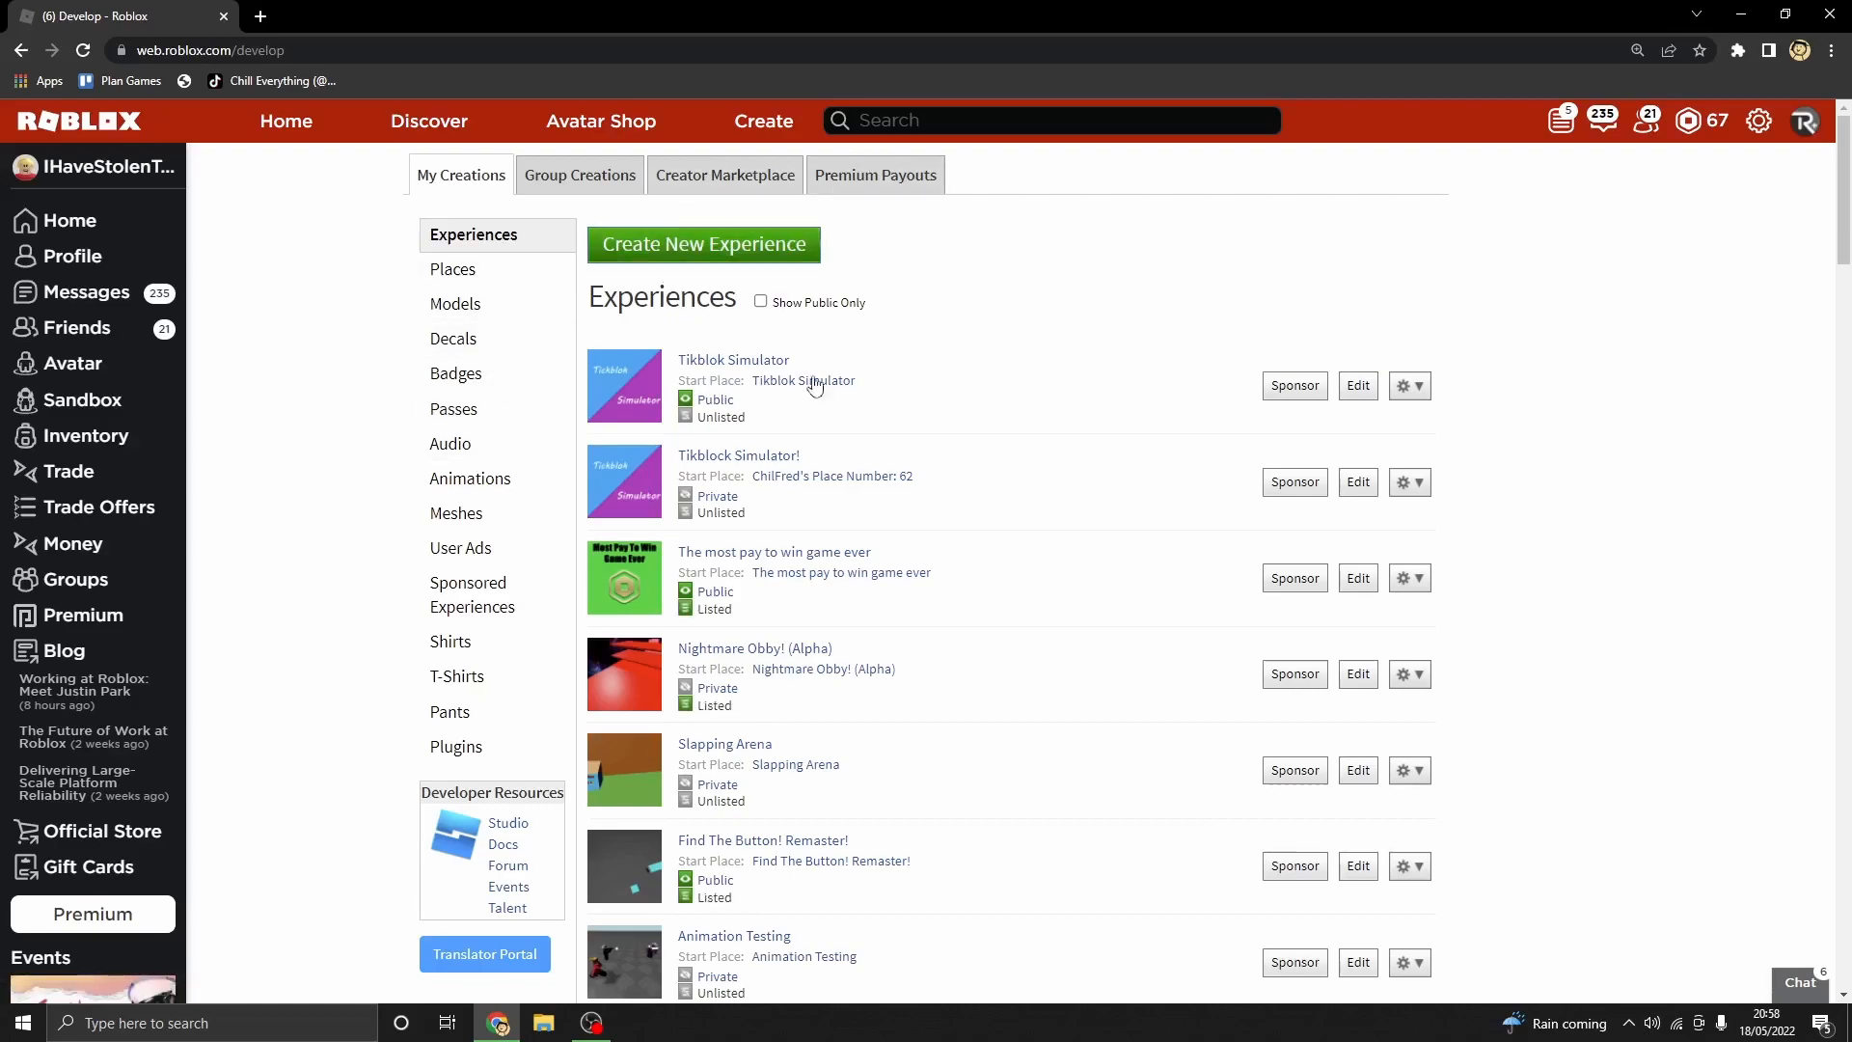
pyautogui.moveTo(690, 801)
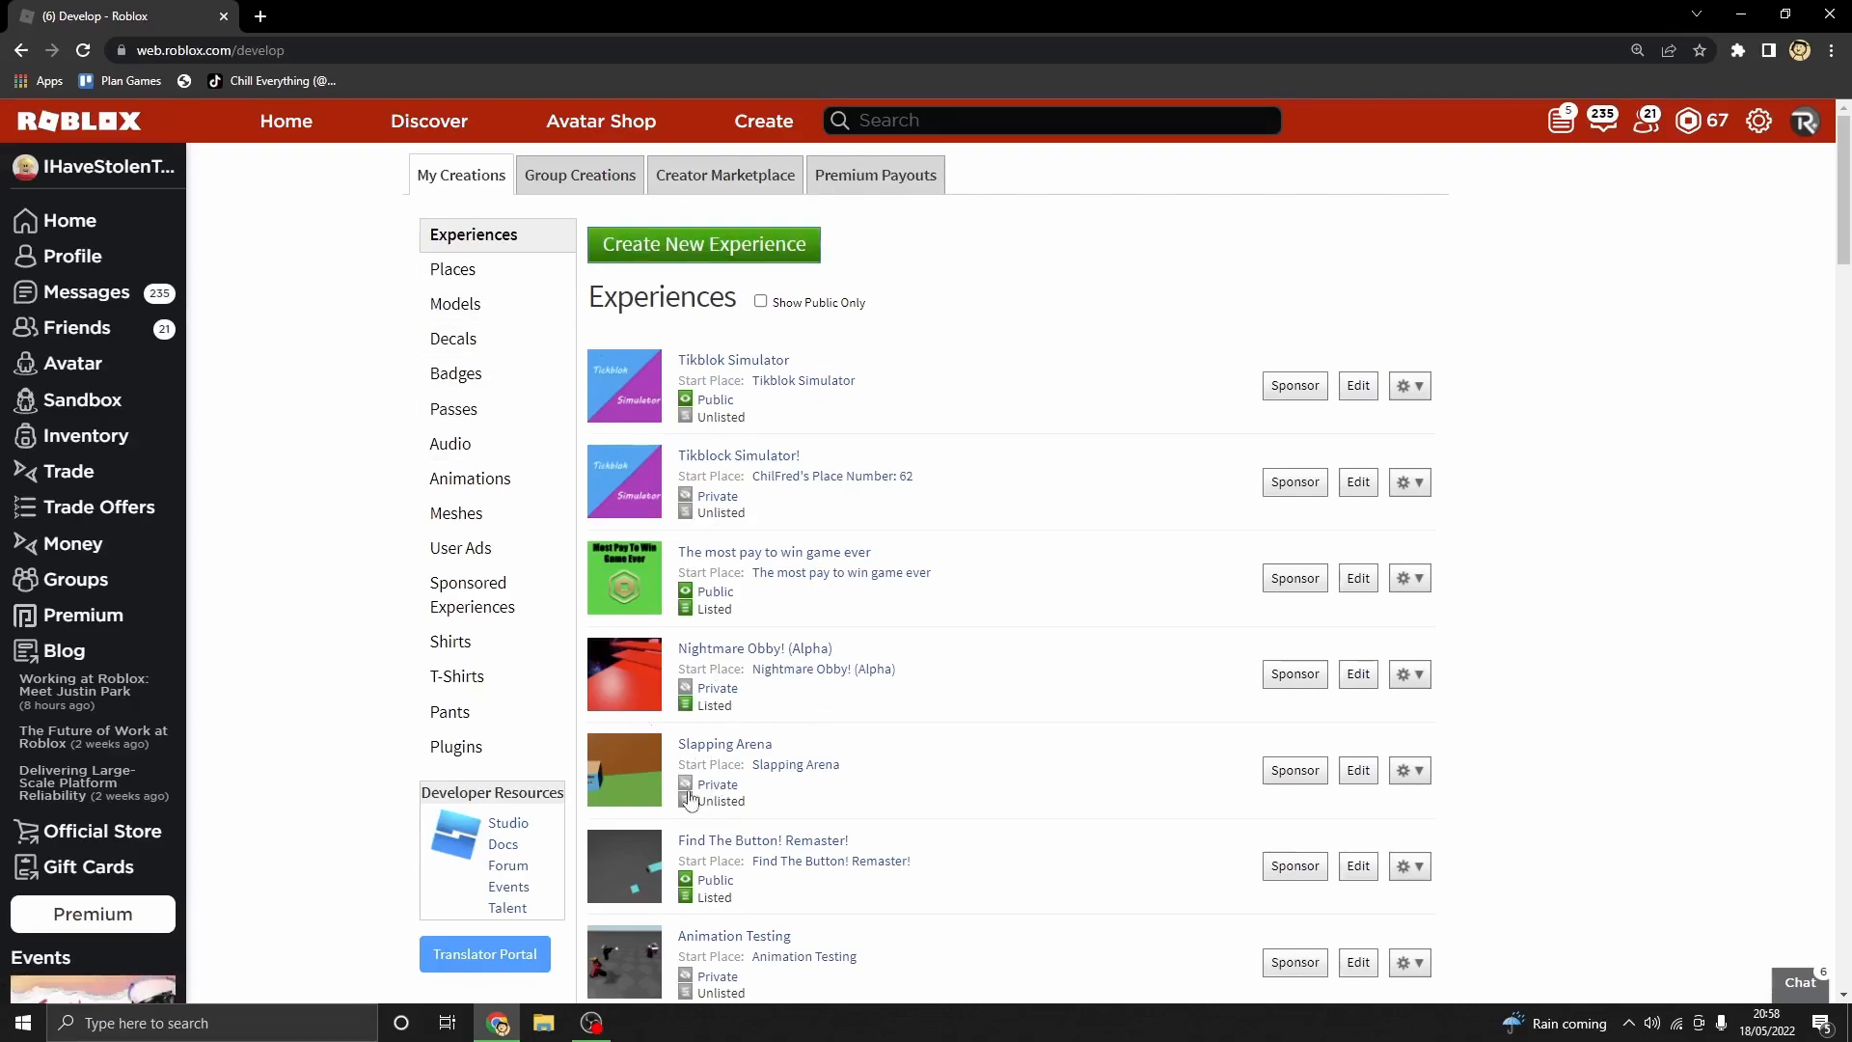
pyautogui.moveTo(861, 772)
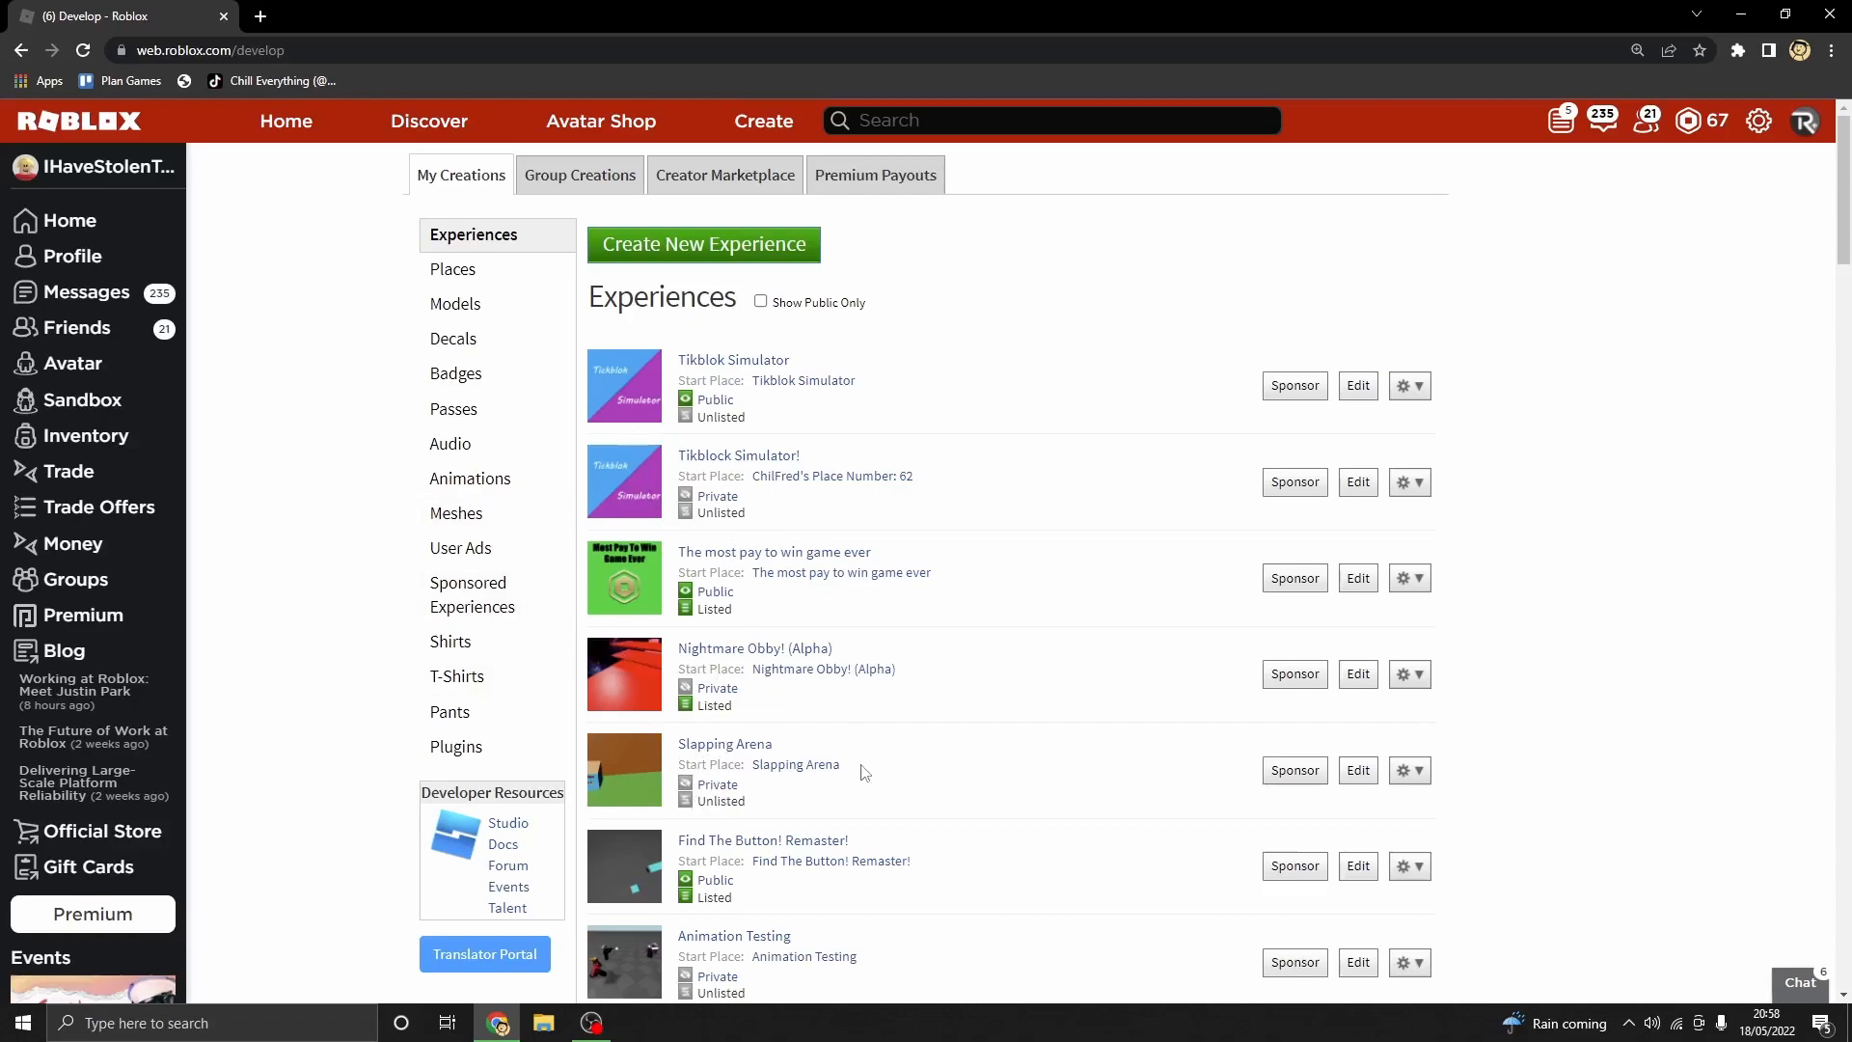
pyautogui.moveTo(704, 470)
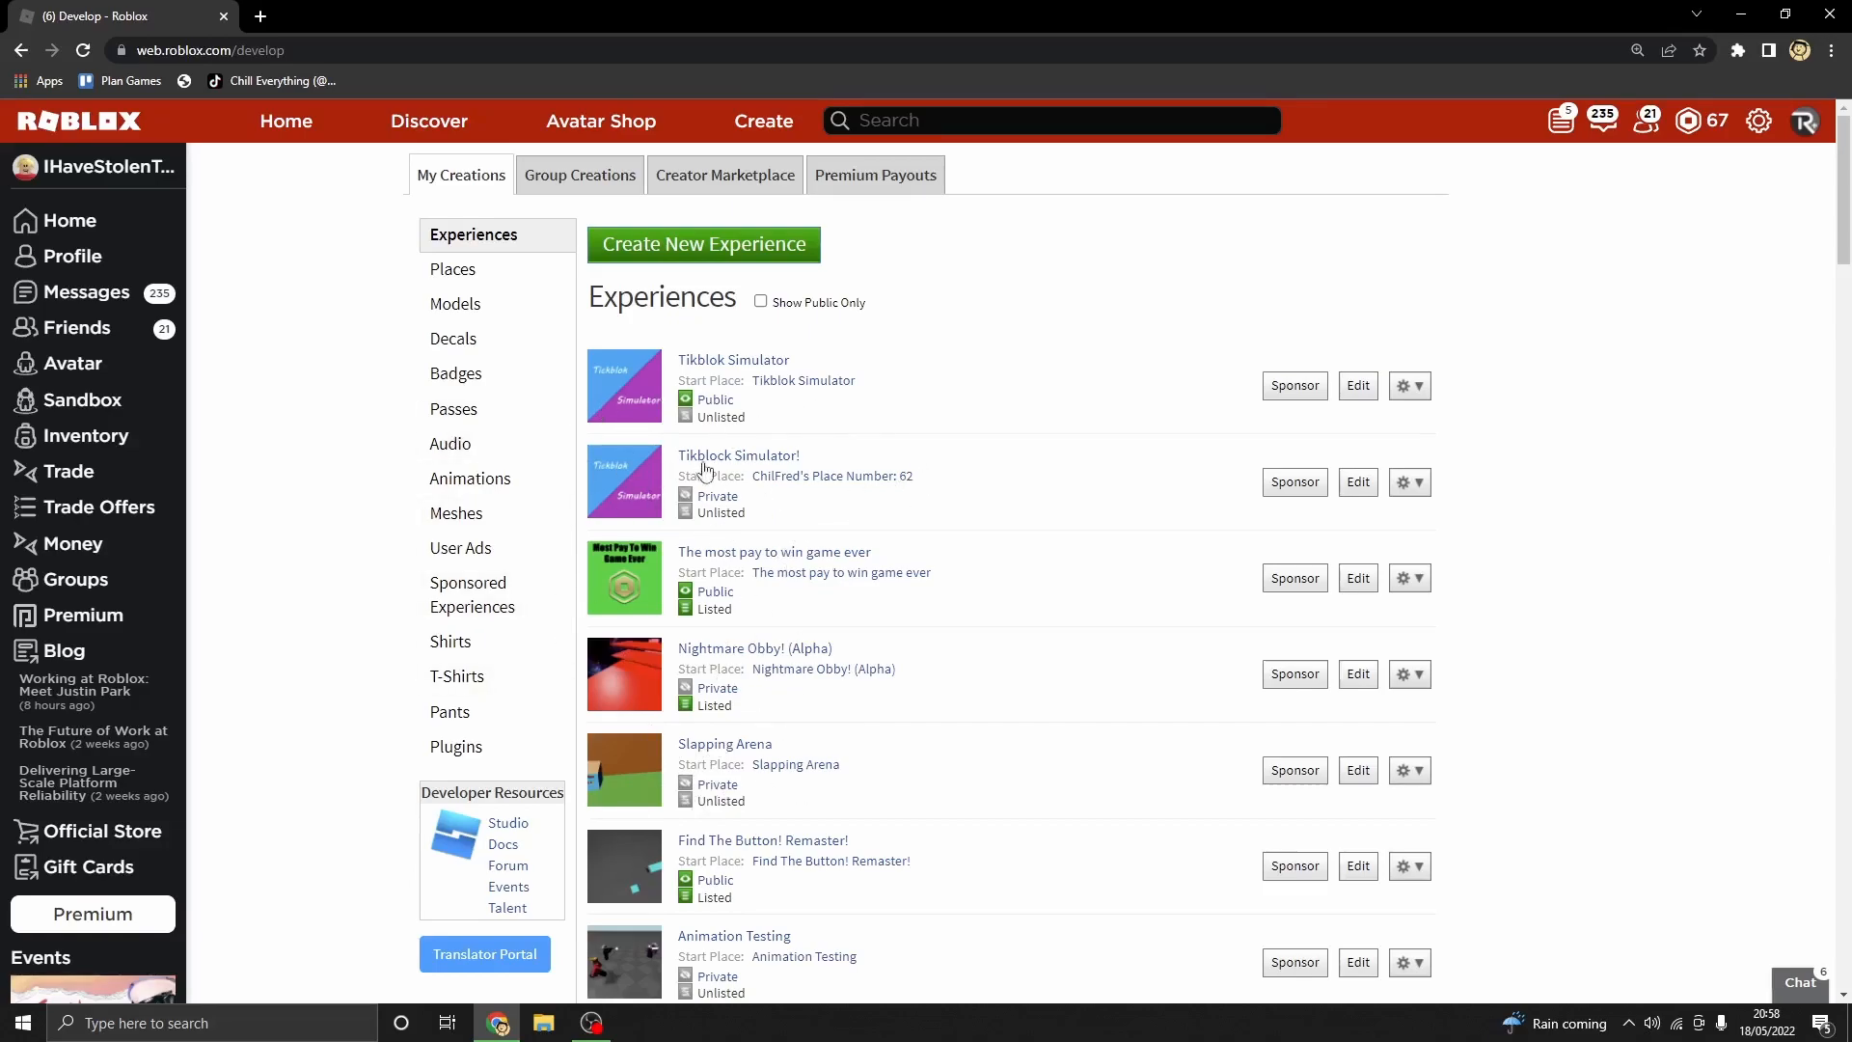
pyautogui.moveTo(450, 442)
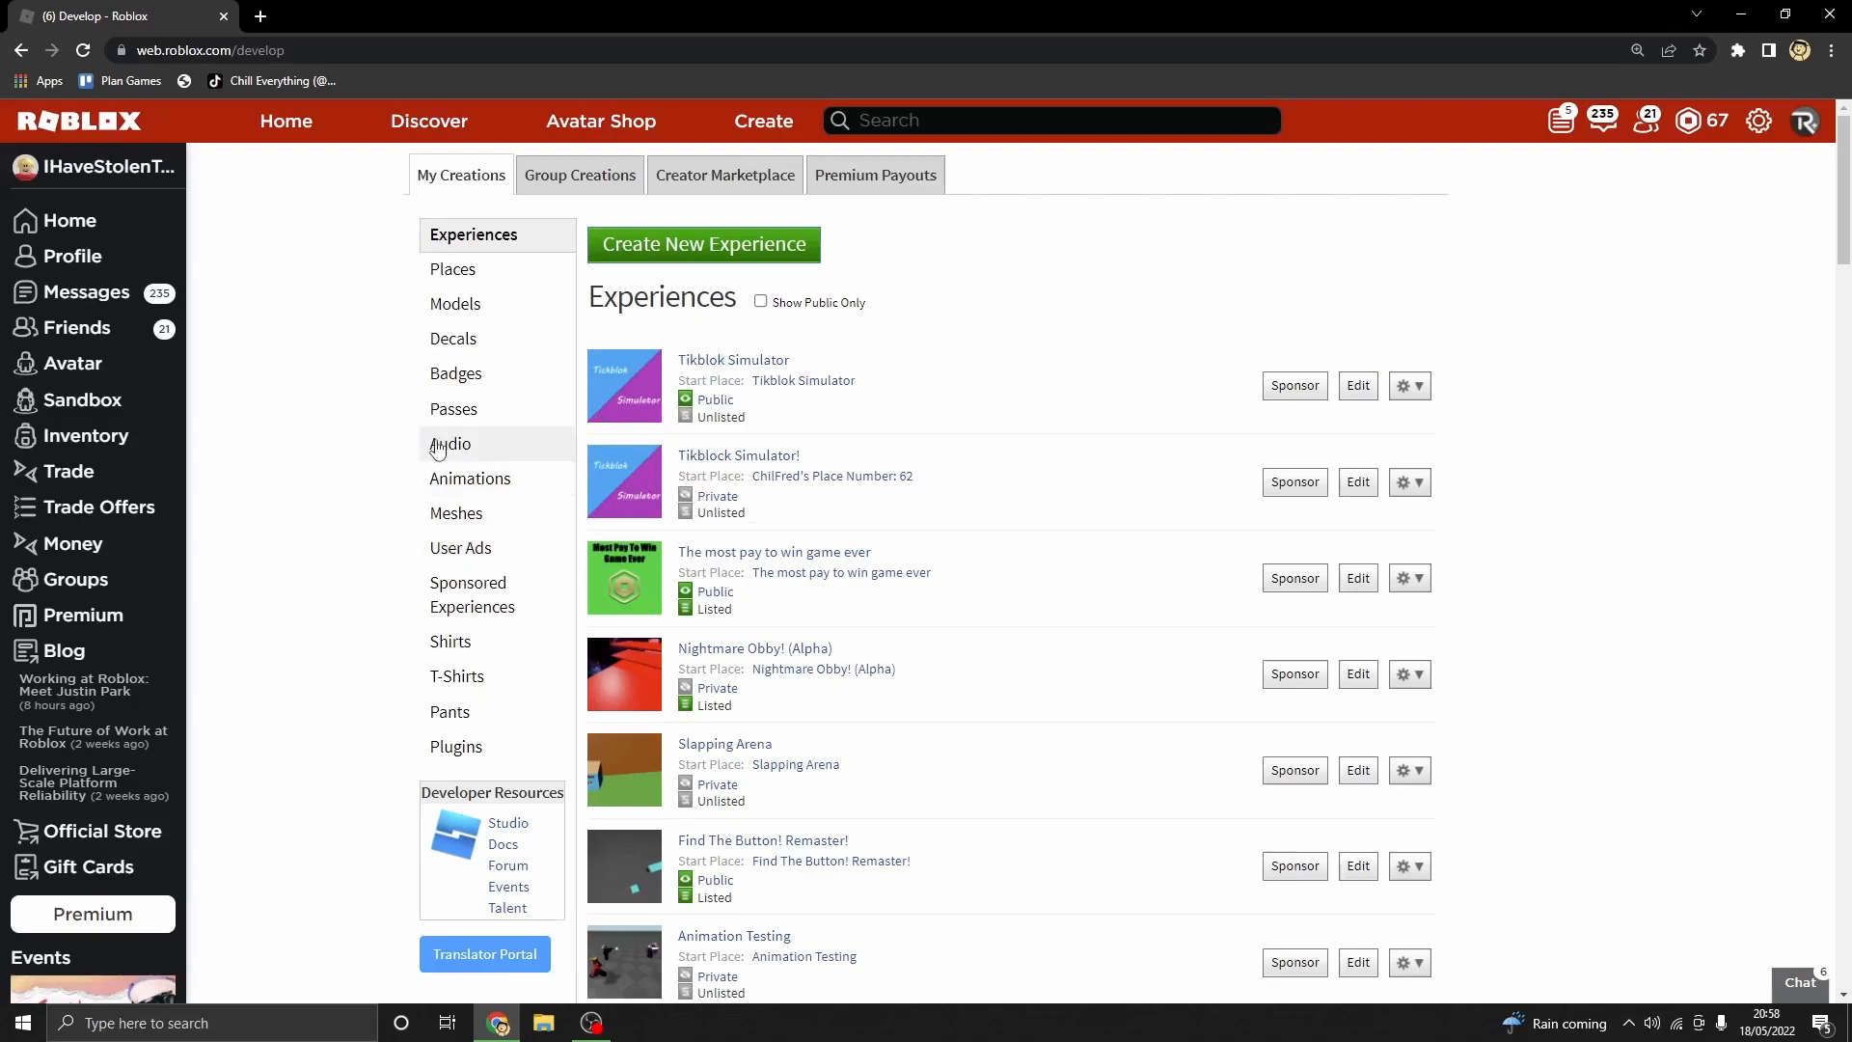
pyautogui.moveTo(453, 410)
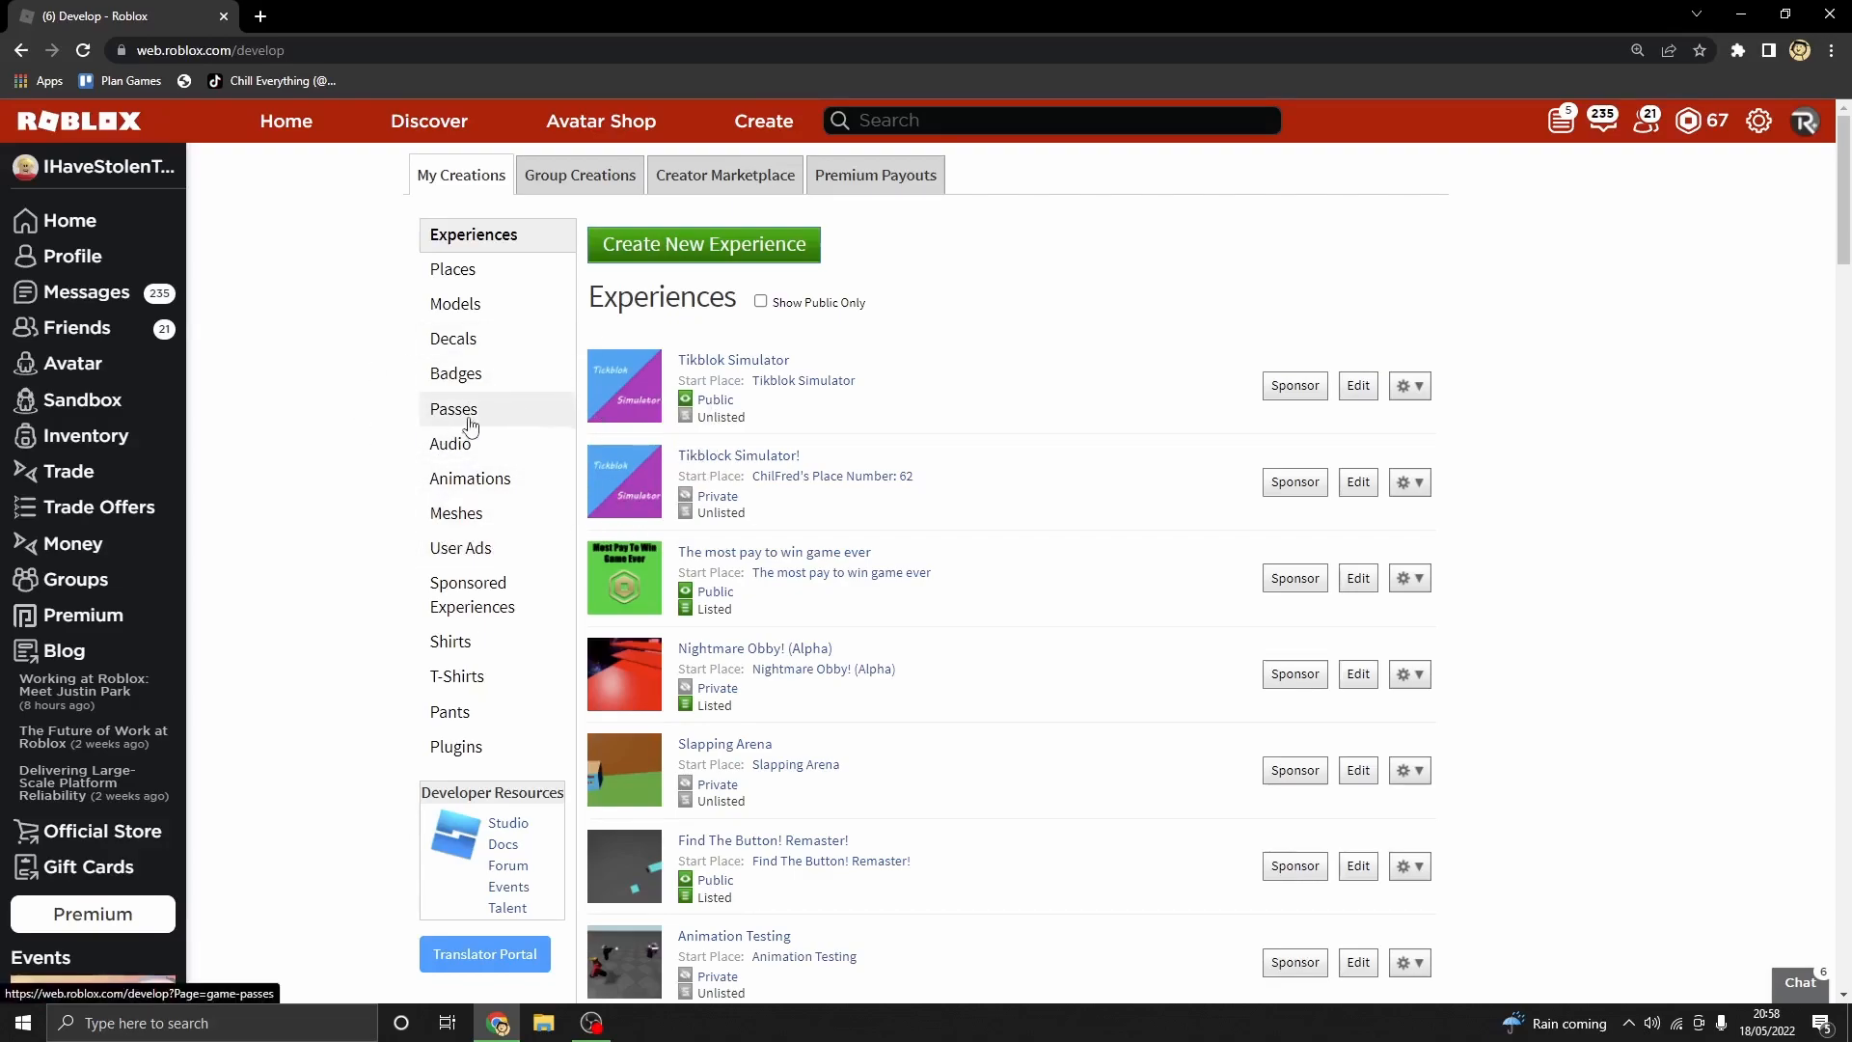
# Step: Open the game pass creation section for Tikblok Simulator
pyautogui.click(453, 409)
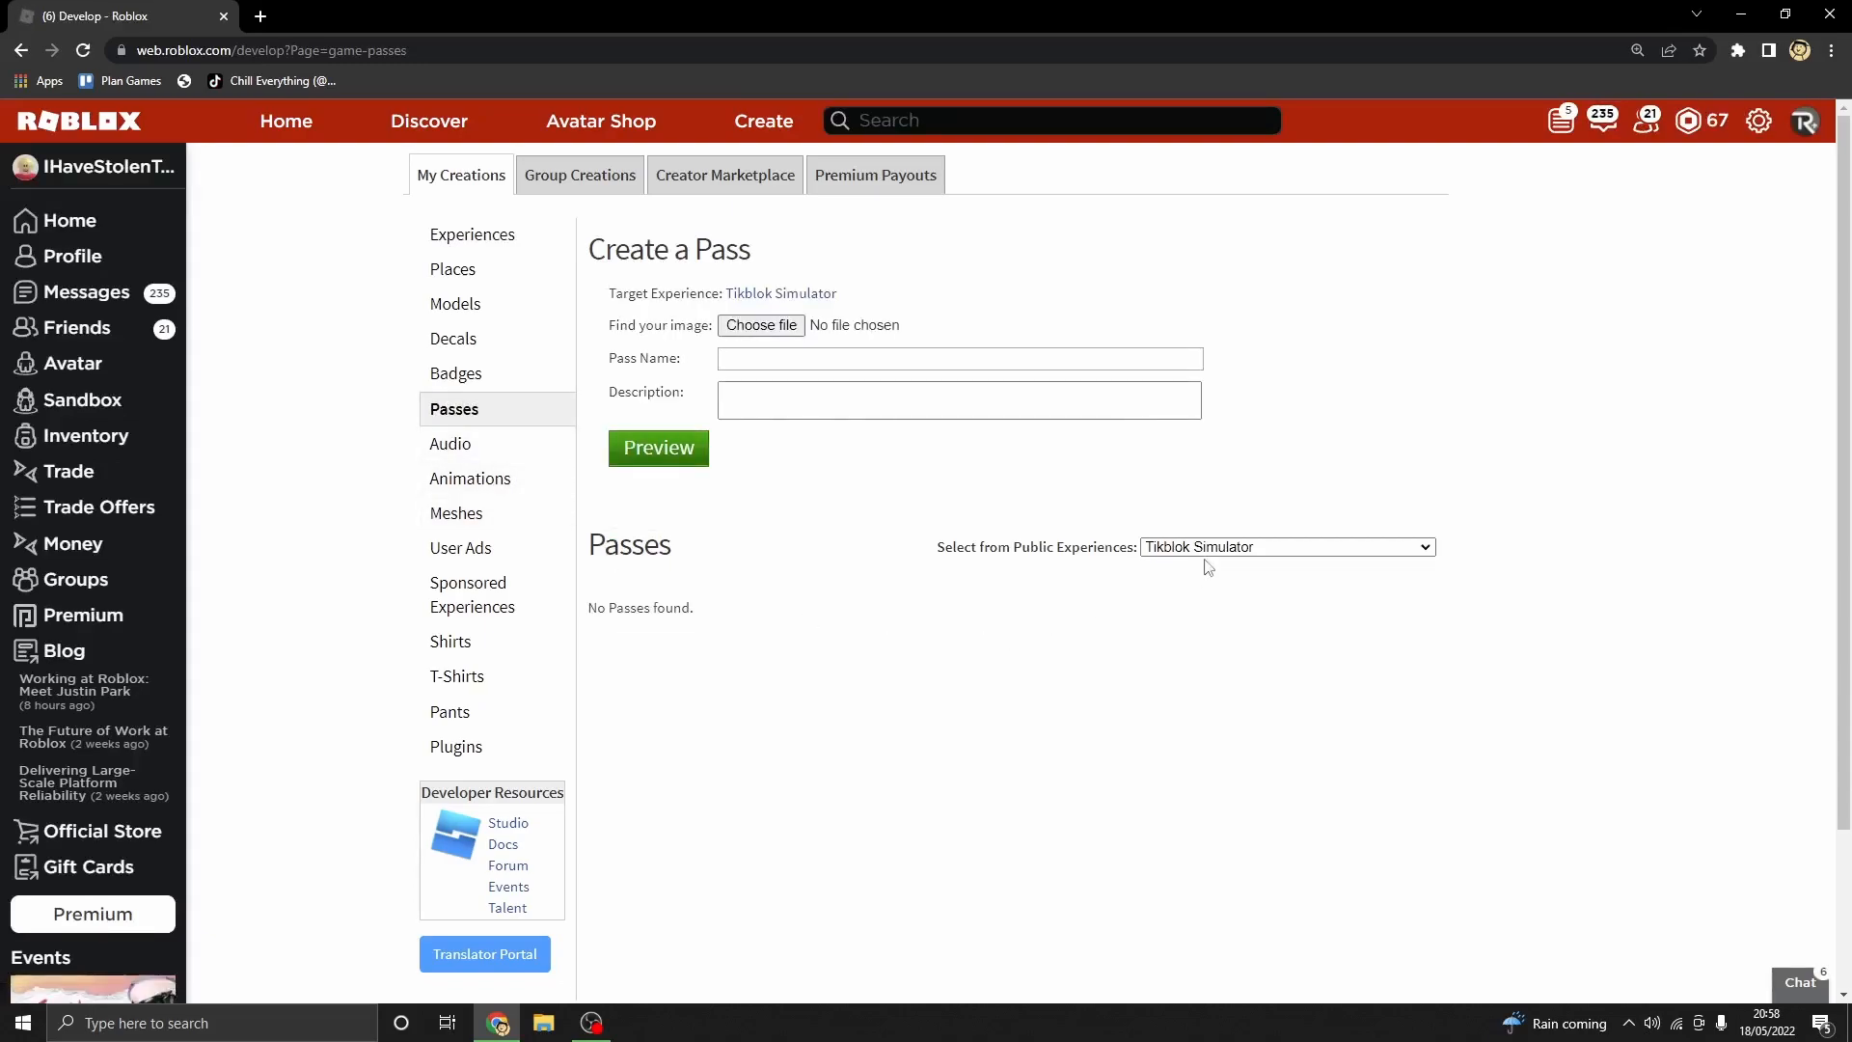
# Step: Choose The most pay to win game ever from the experience list to view its passes
pyautogui.click(1286, 546)
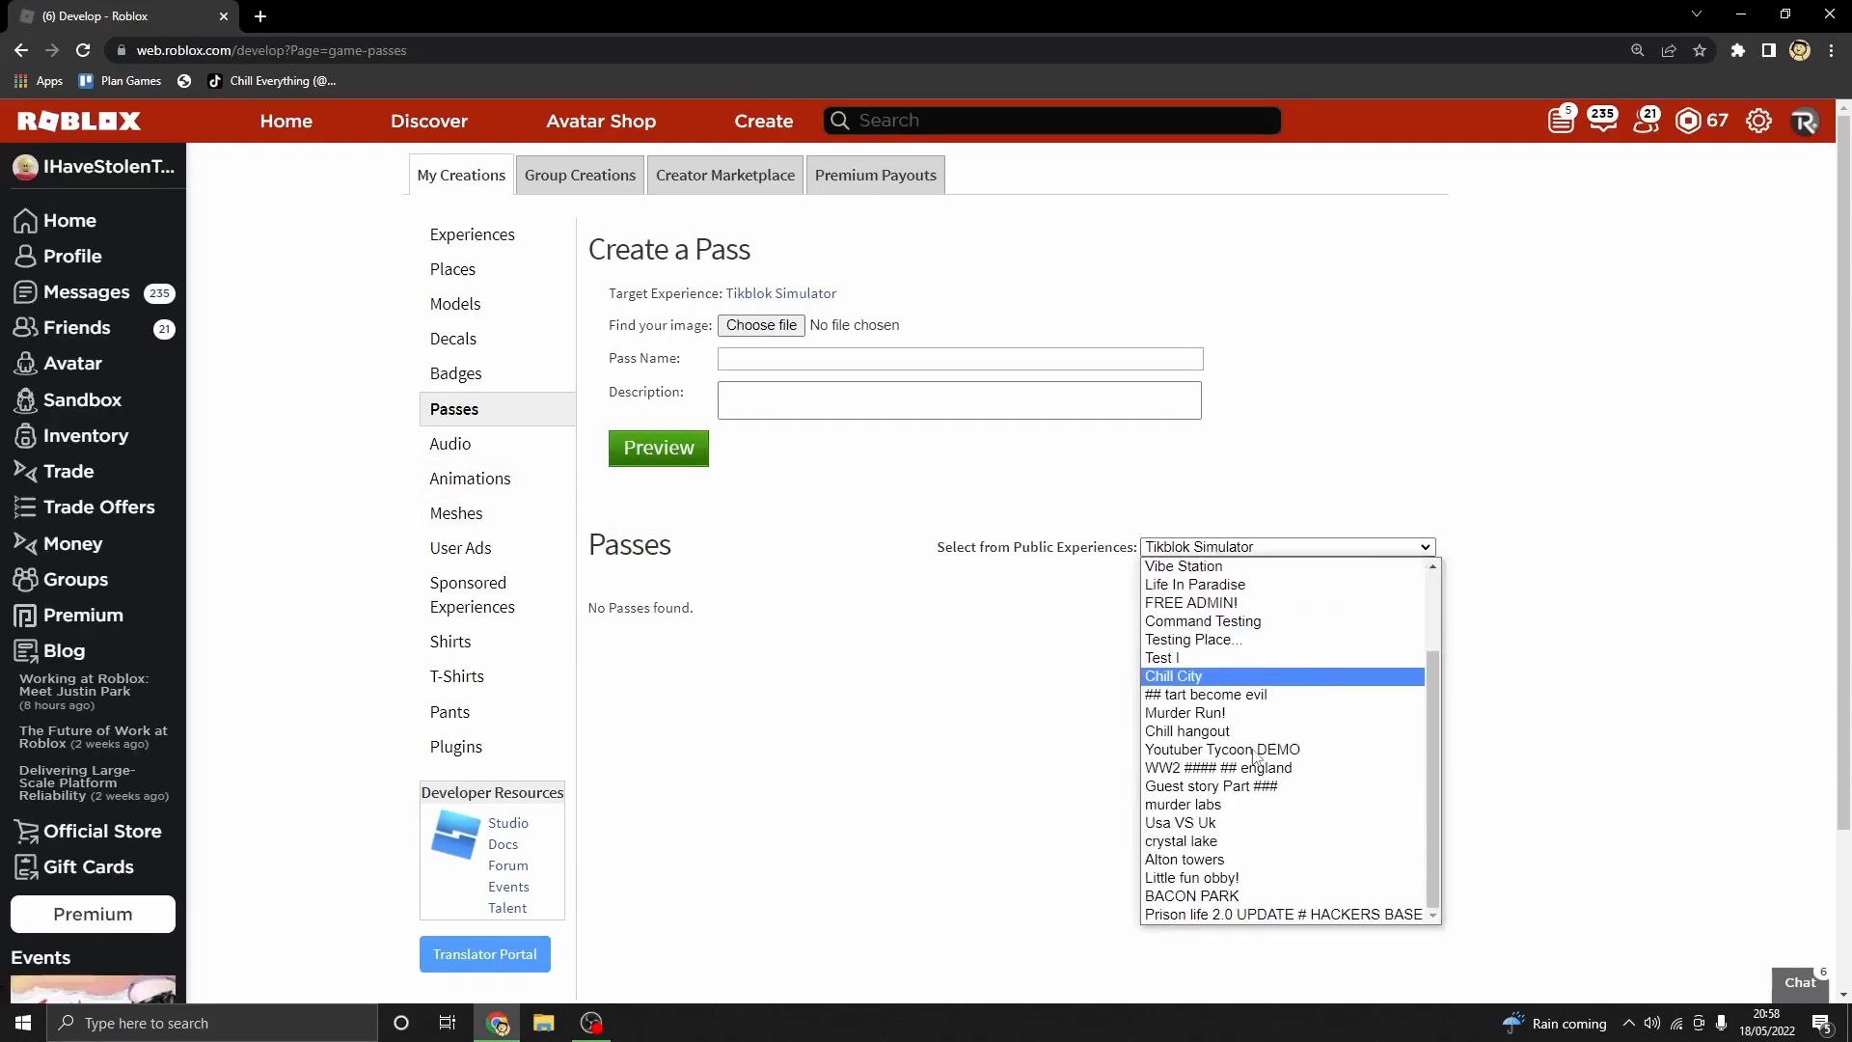
pyautogui.scroll(3)
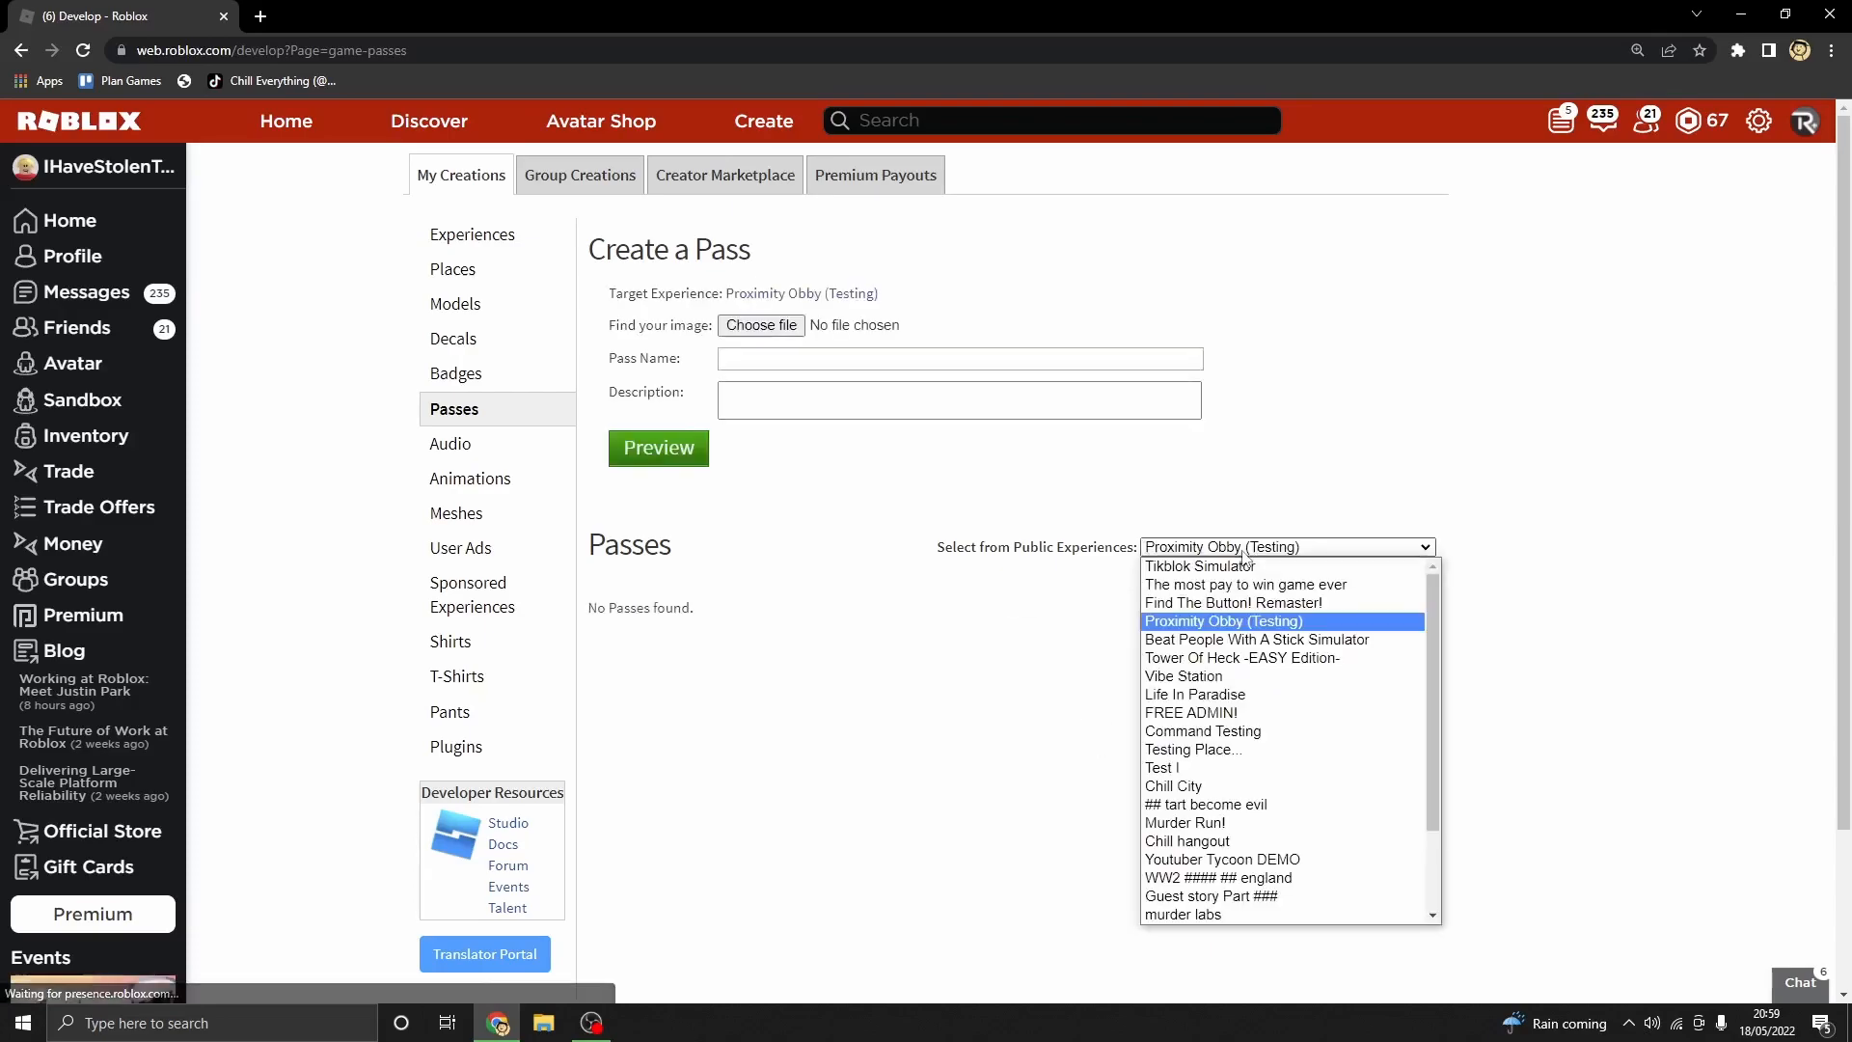
pyautogui.click(1243, 583)
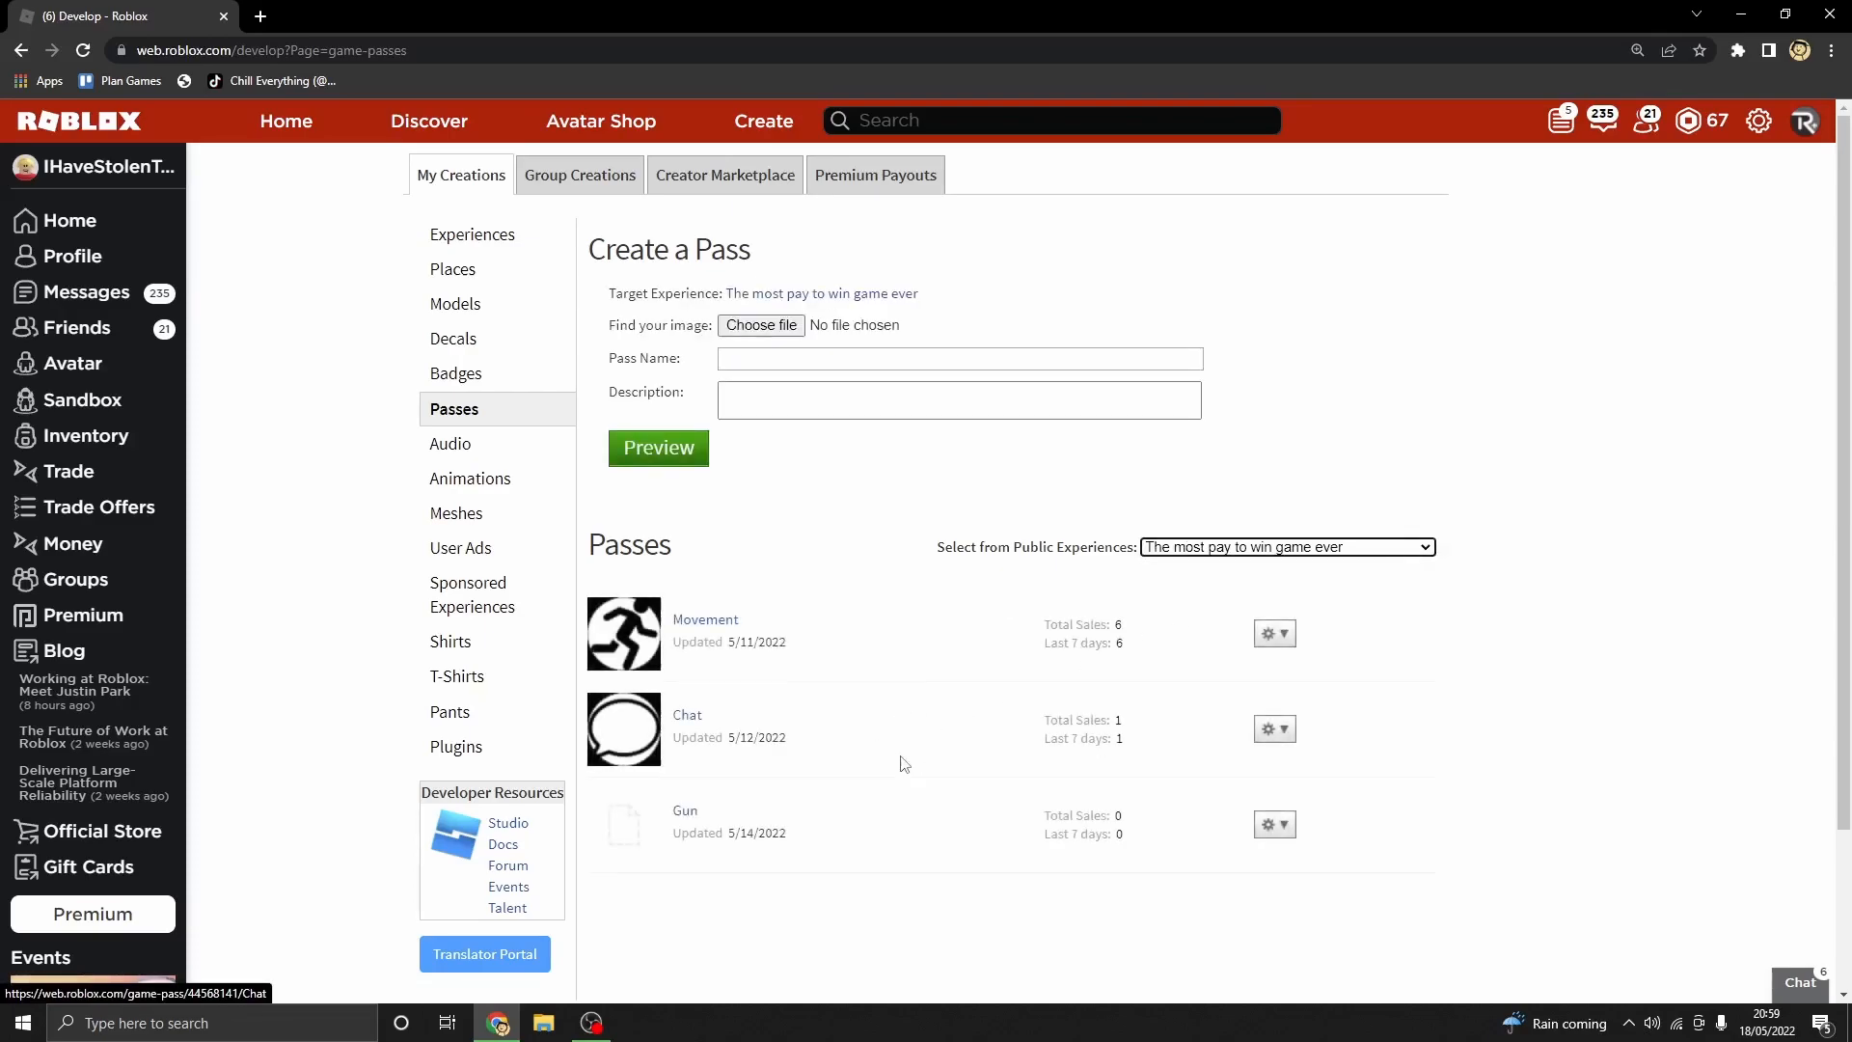
pyautogui.moveTo(552, 859)
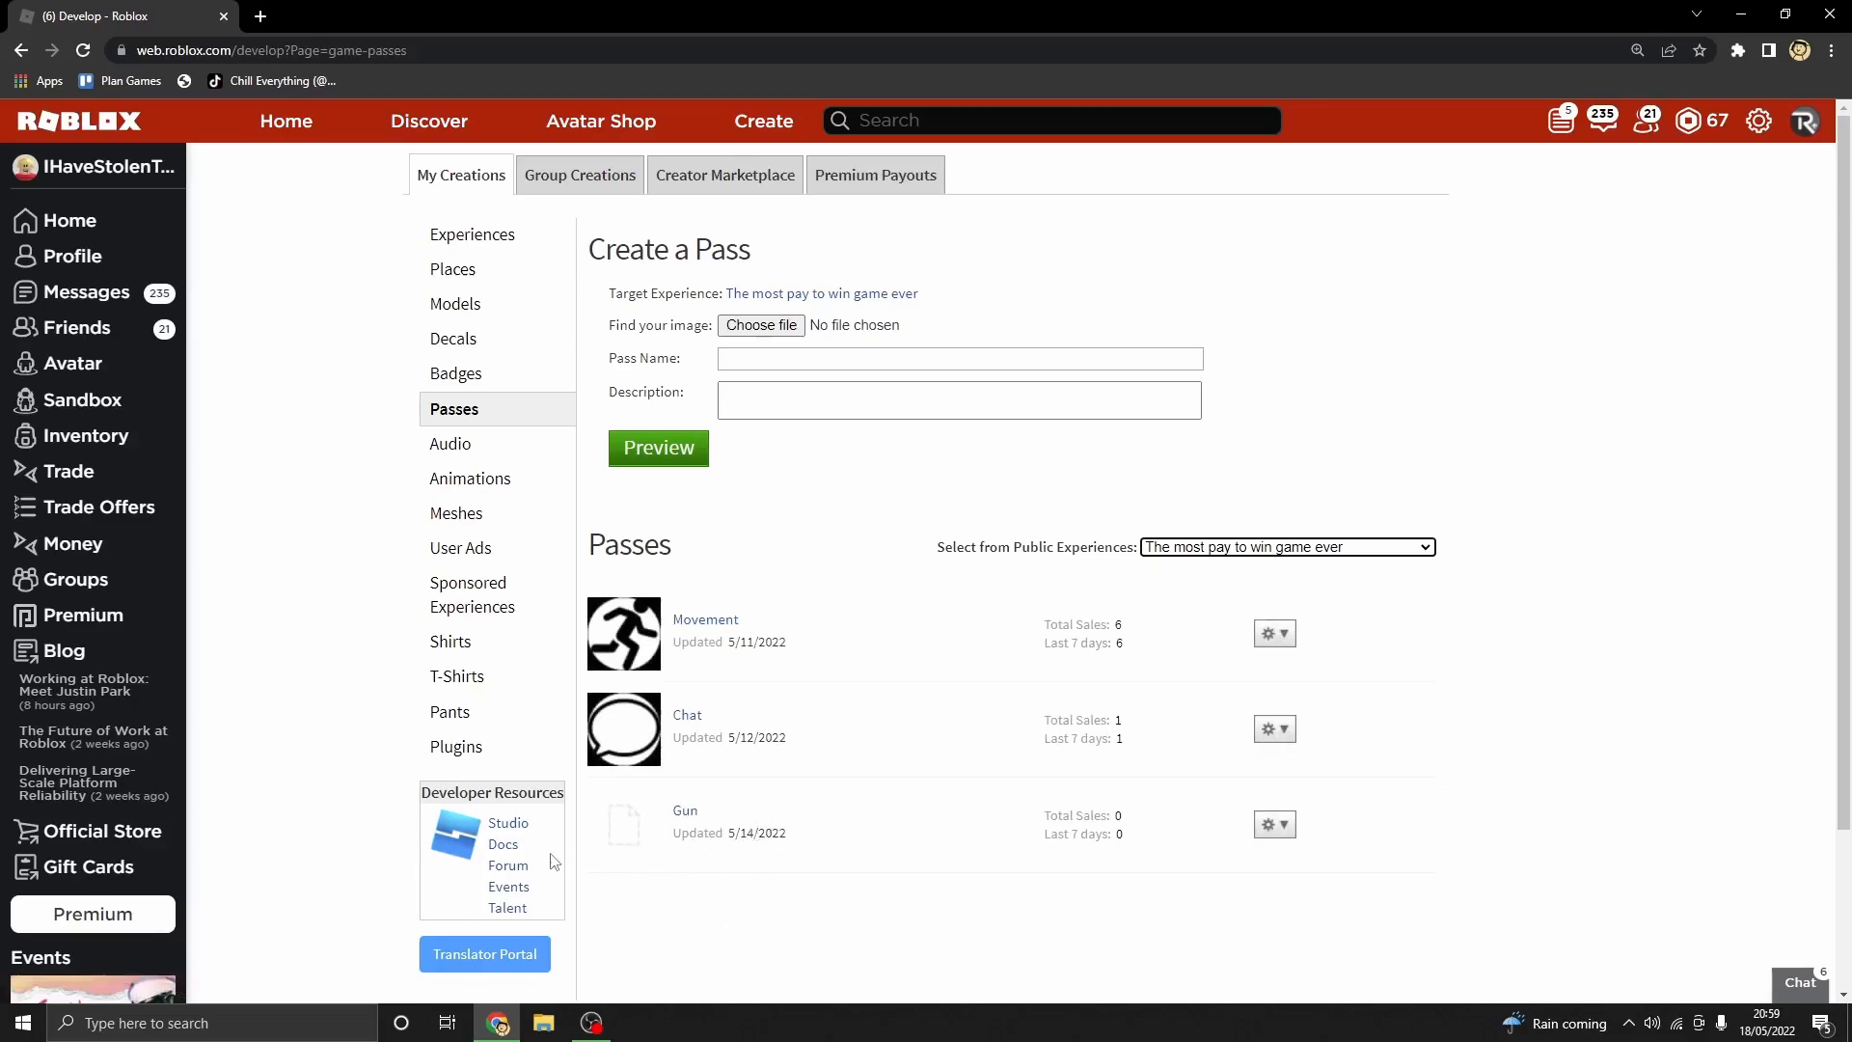
pyautogui.moveTo(700, 855)
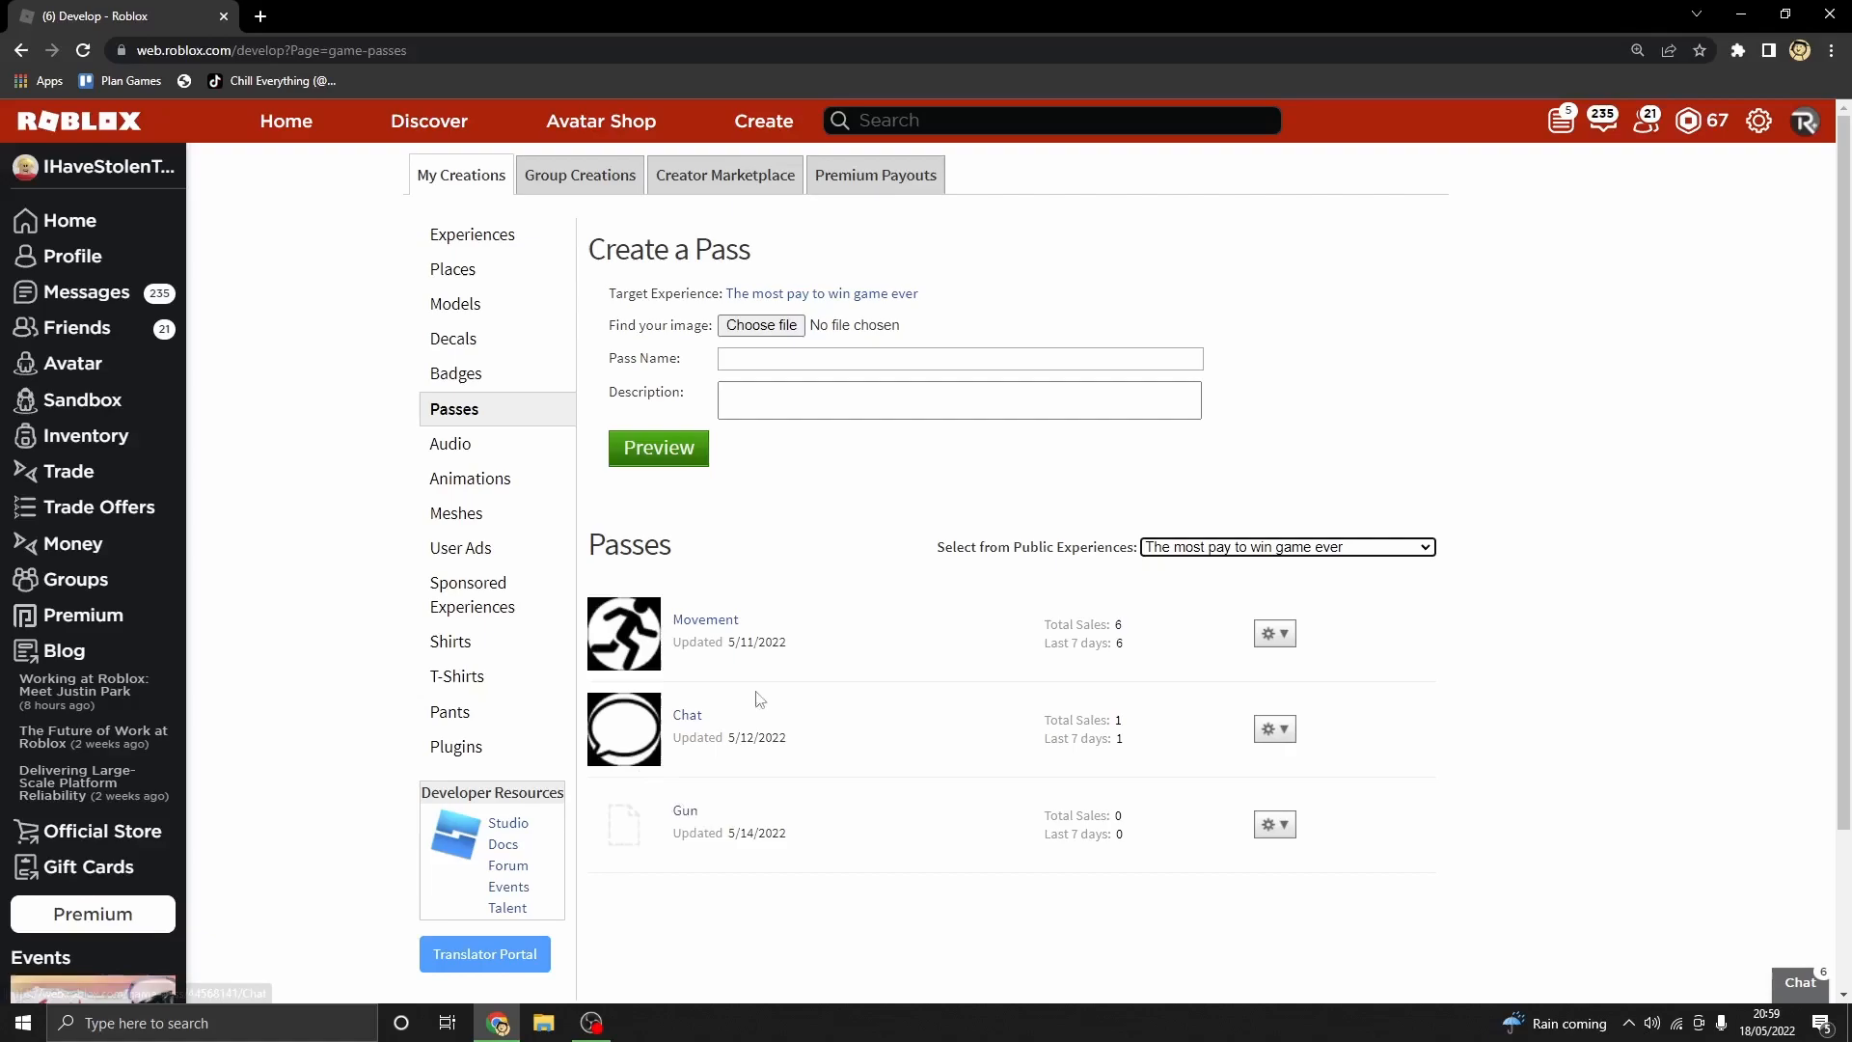
pyautogui.moveTo(628, 563)
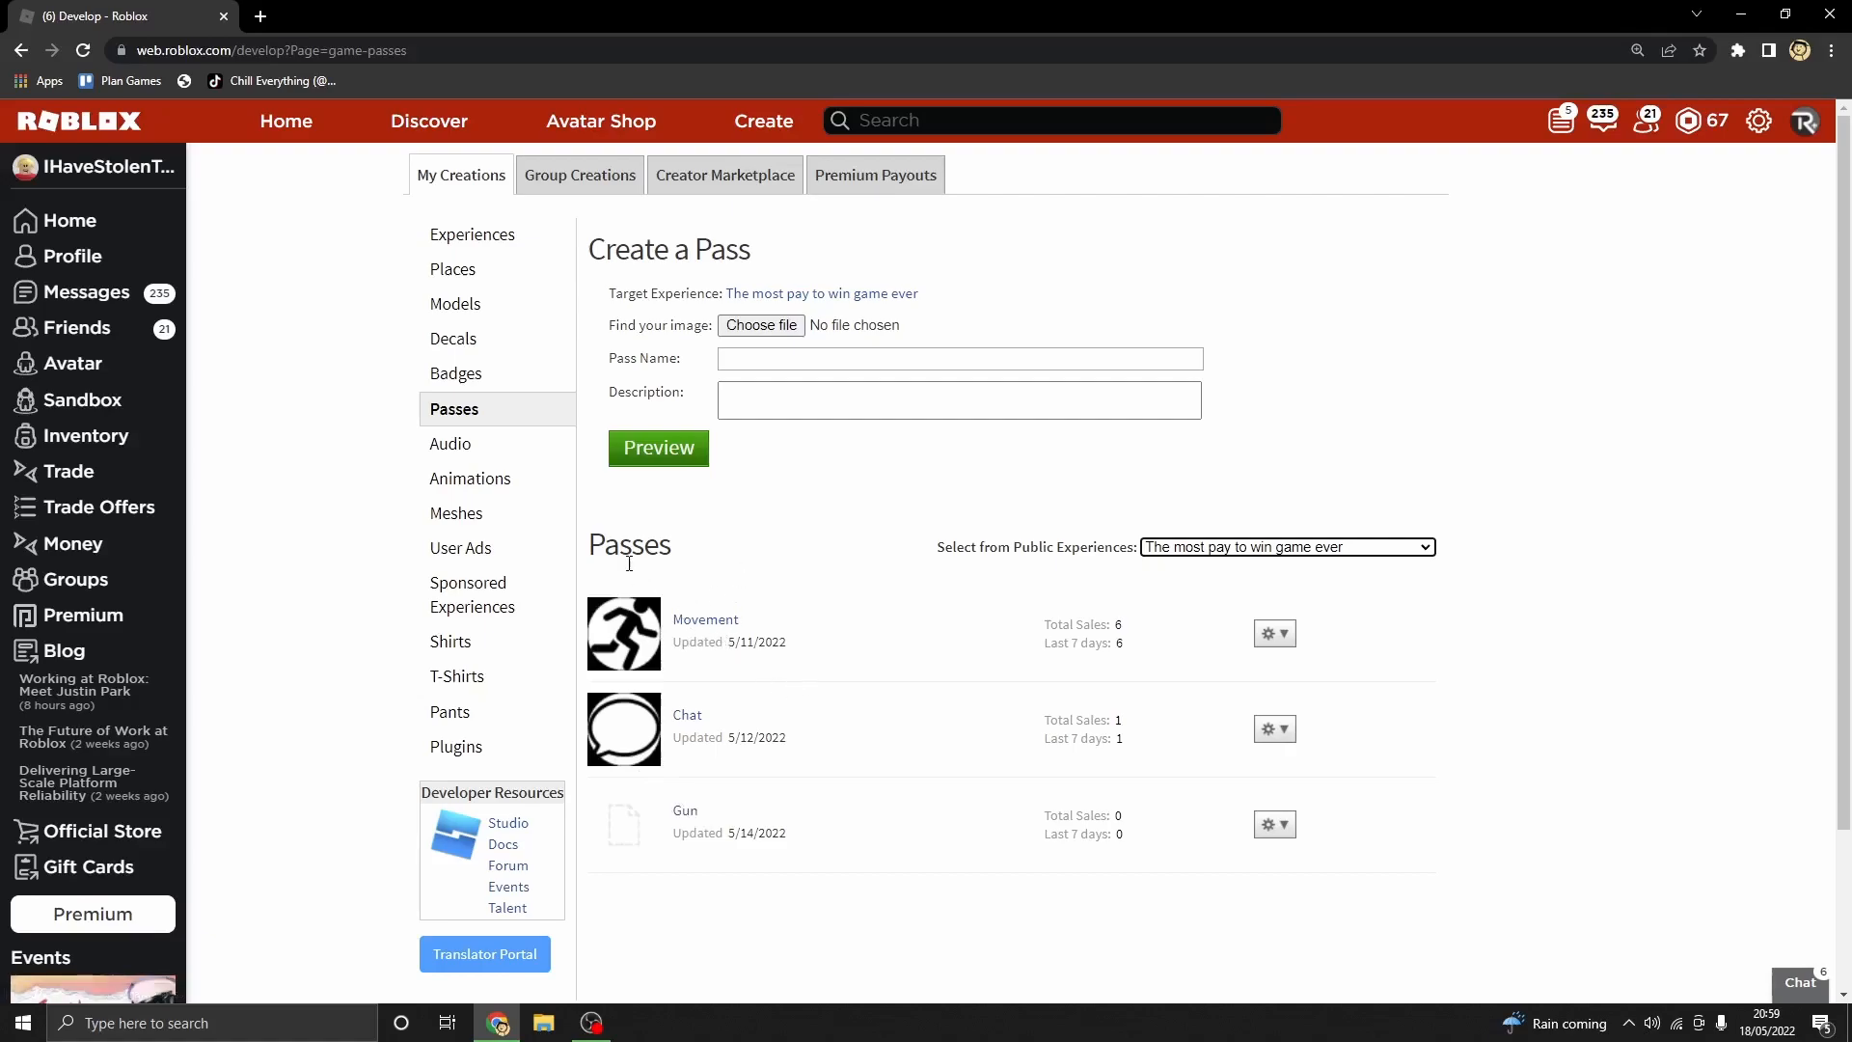
pyautogui.moveTo(806, 524)
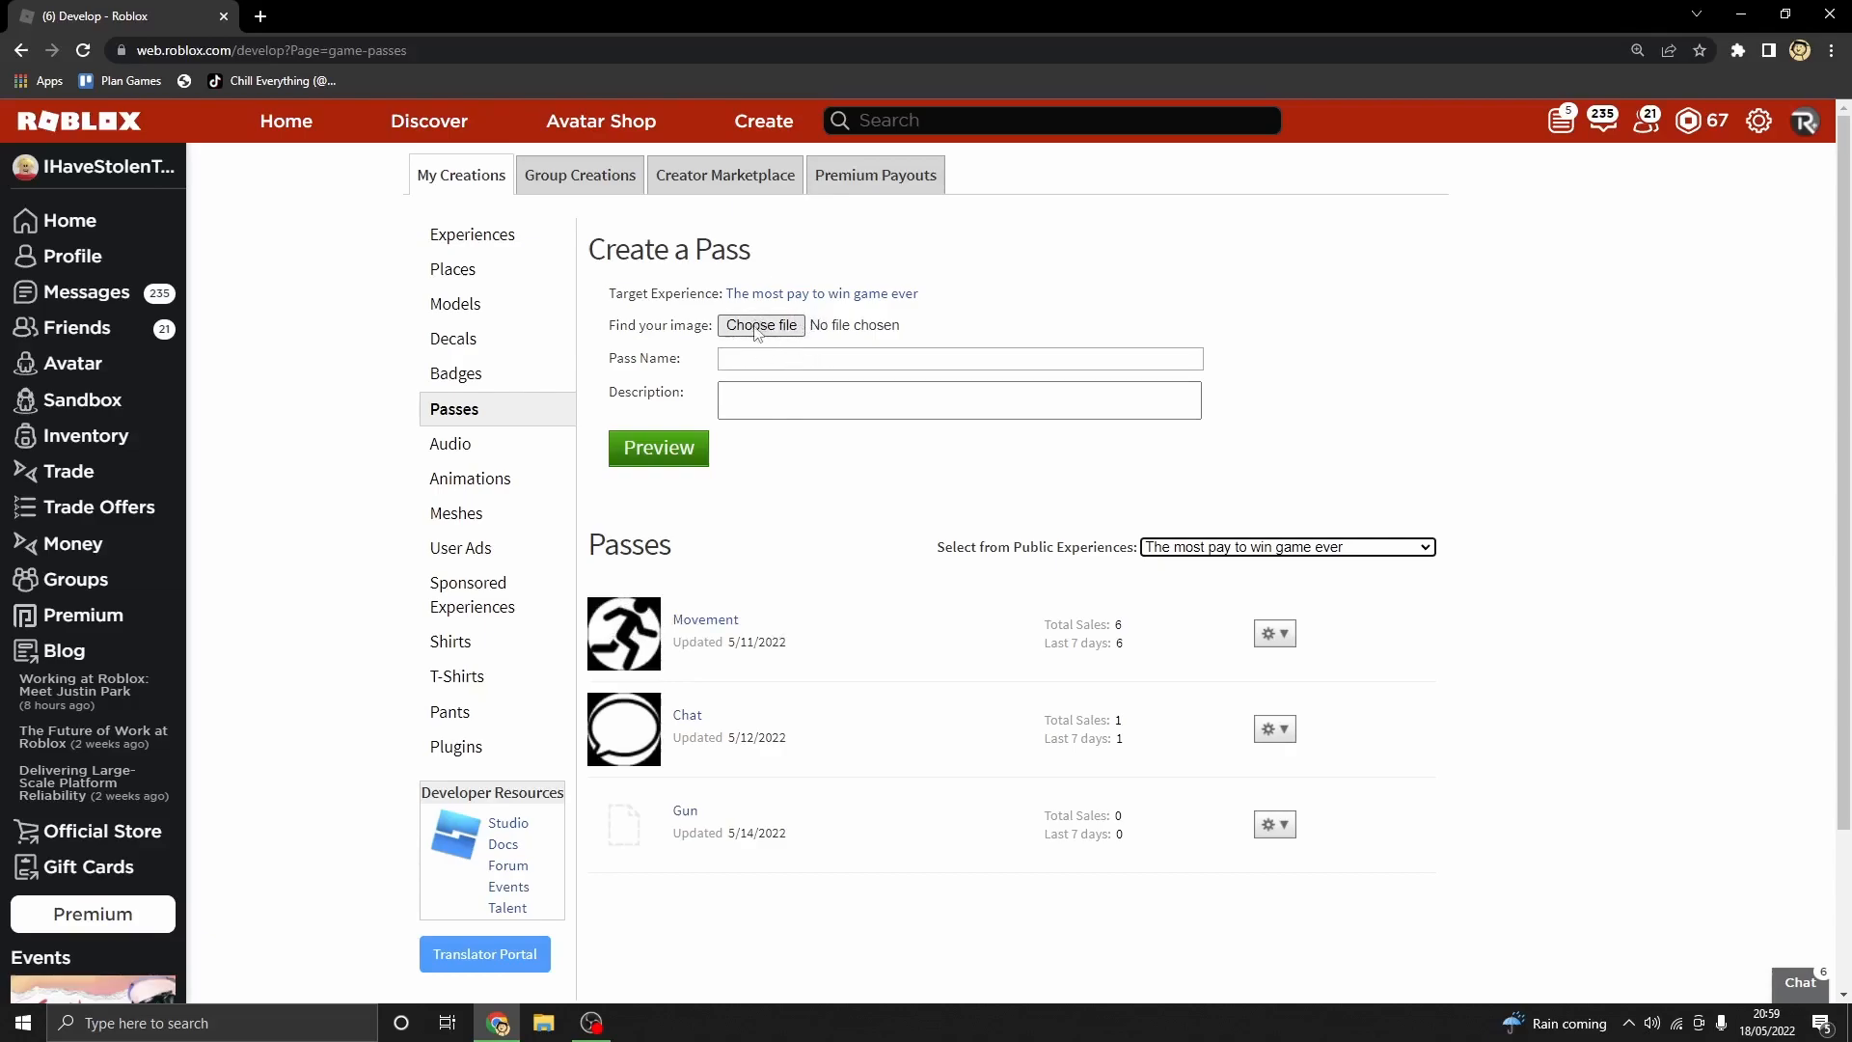
# Step: Name the pass 'Donation' with description 'Thank you for donating!' and preview it
pyautogui.click(959, 358)
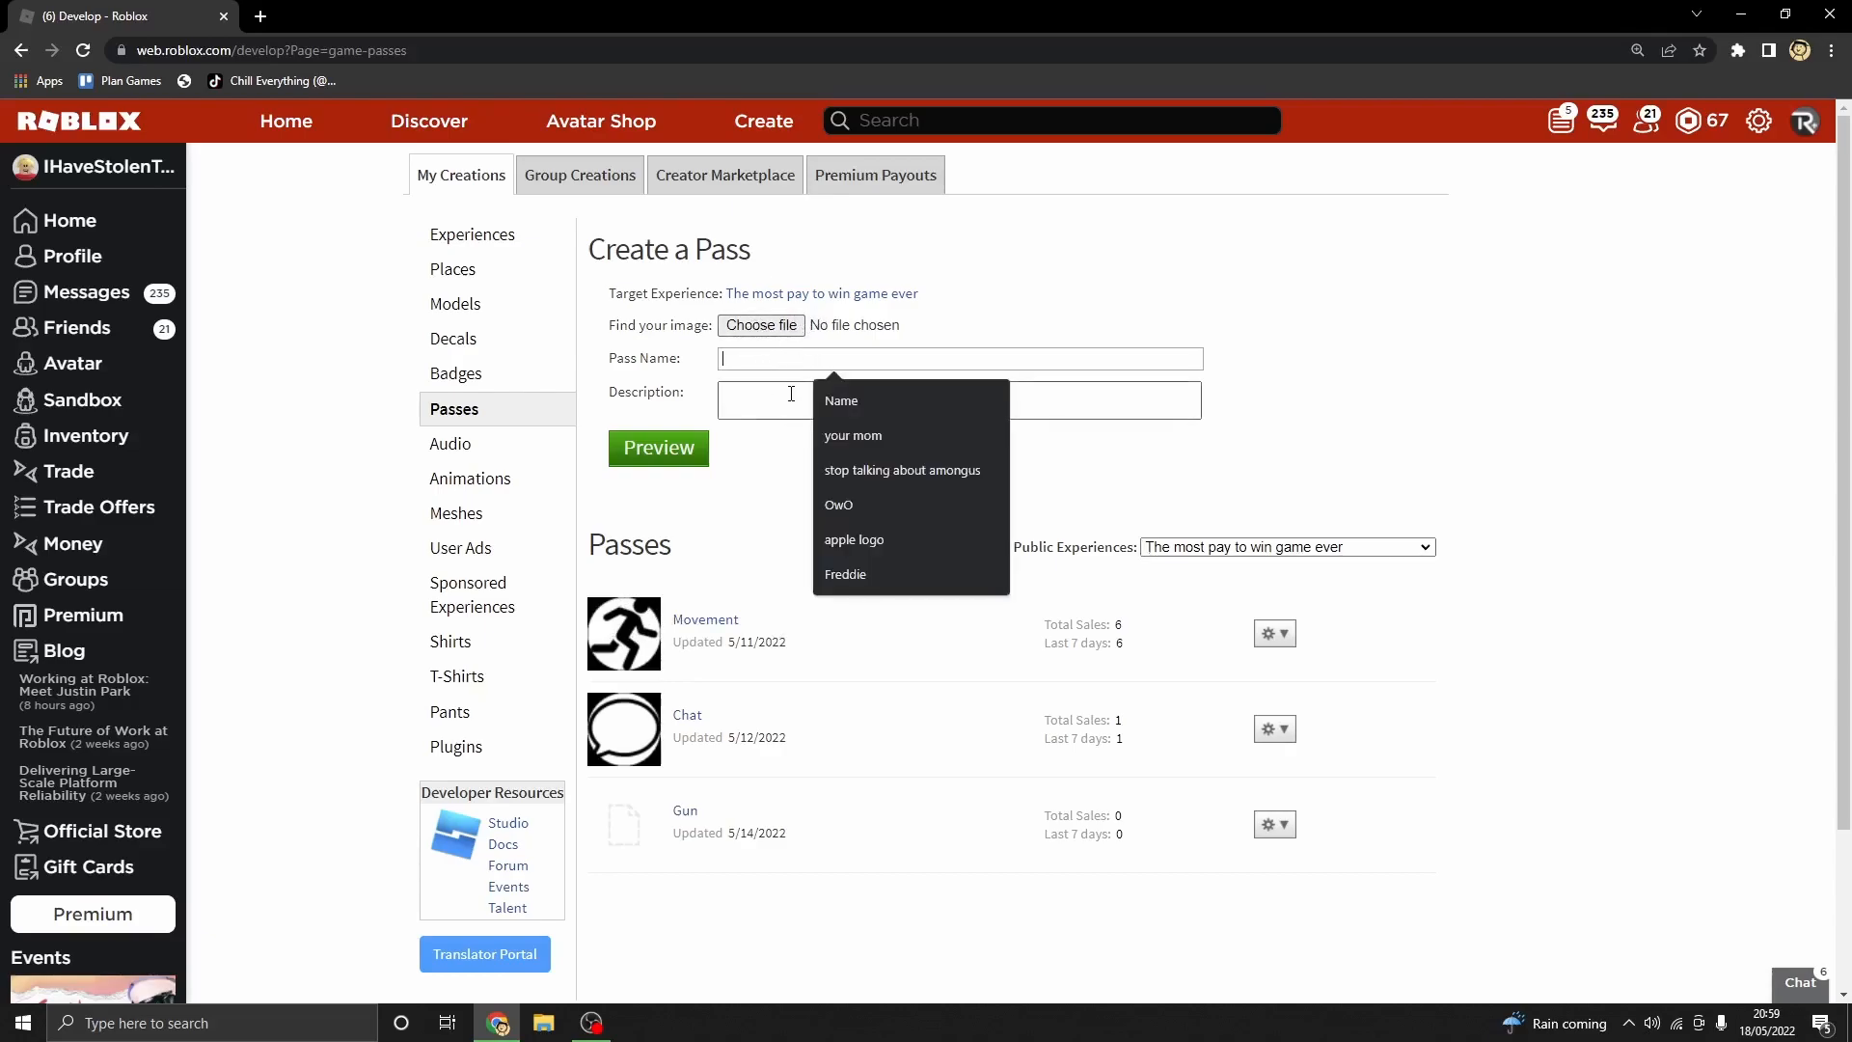
pyautogui.write('Donation')
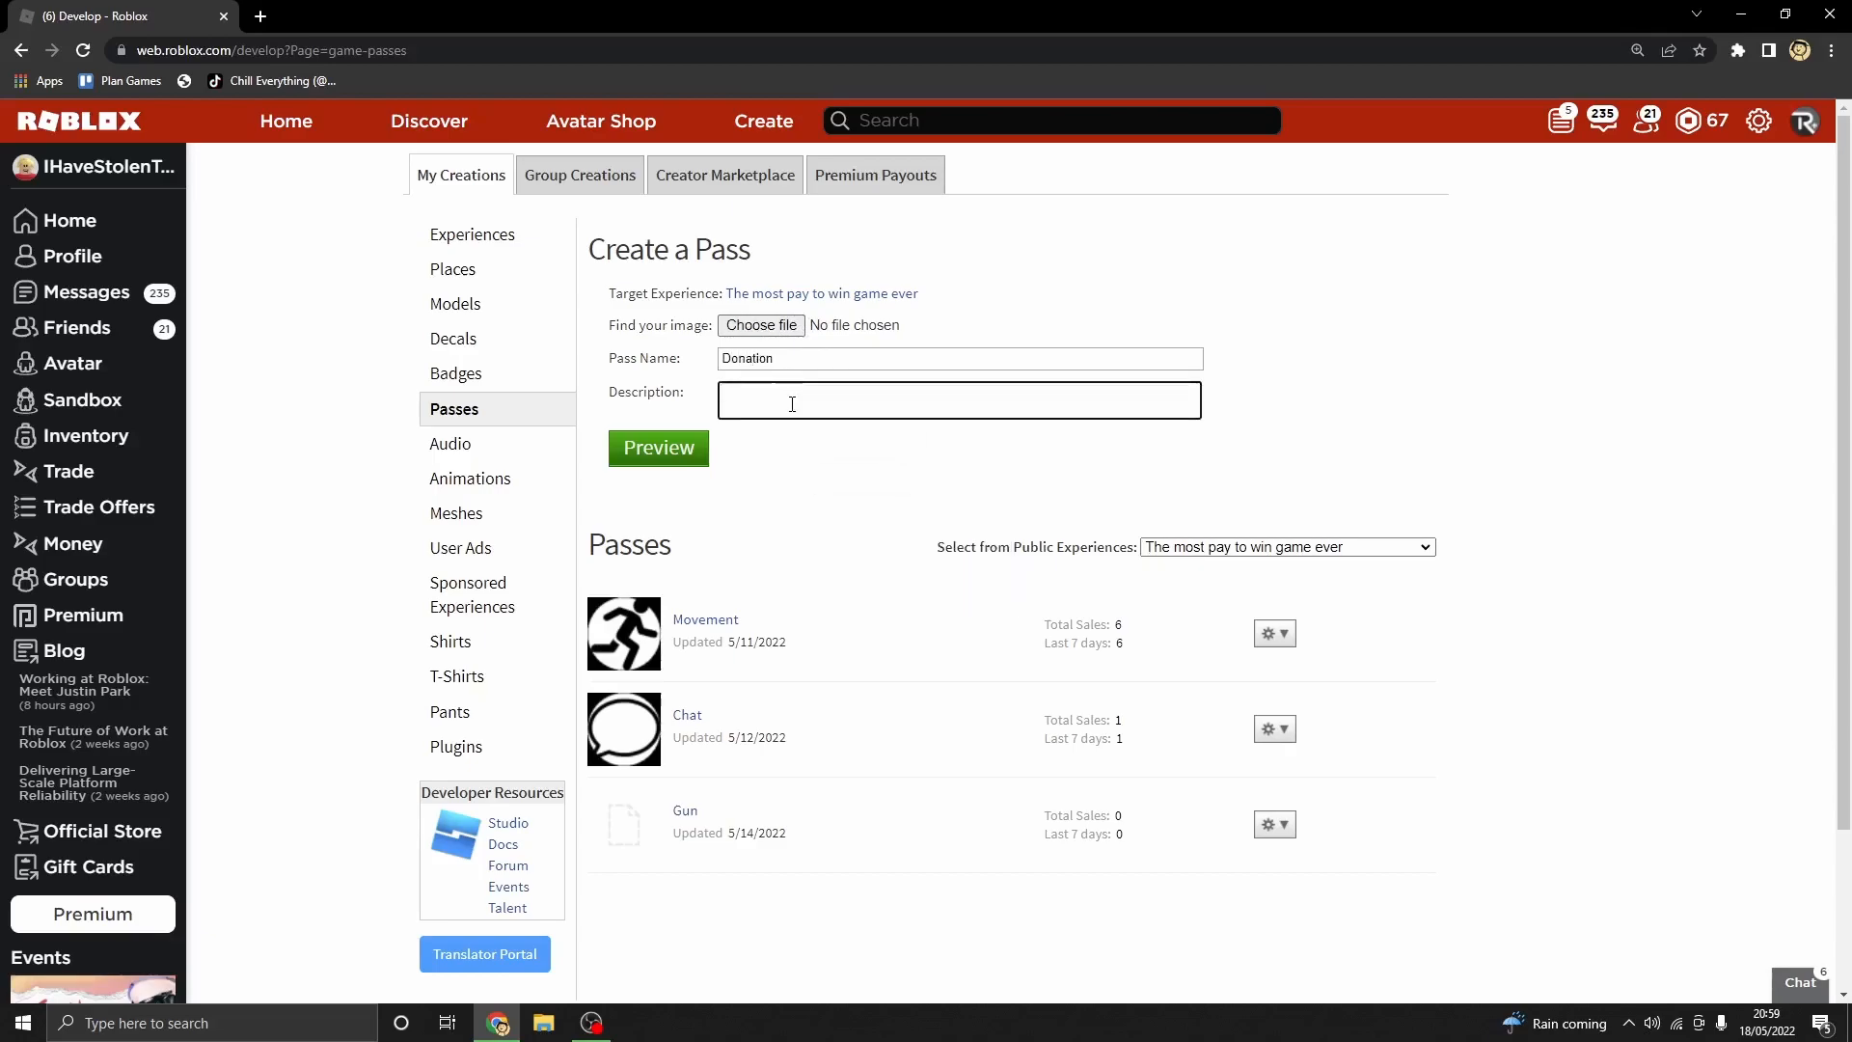
pyautogui.write('Thank you for d')
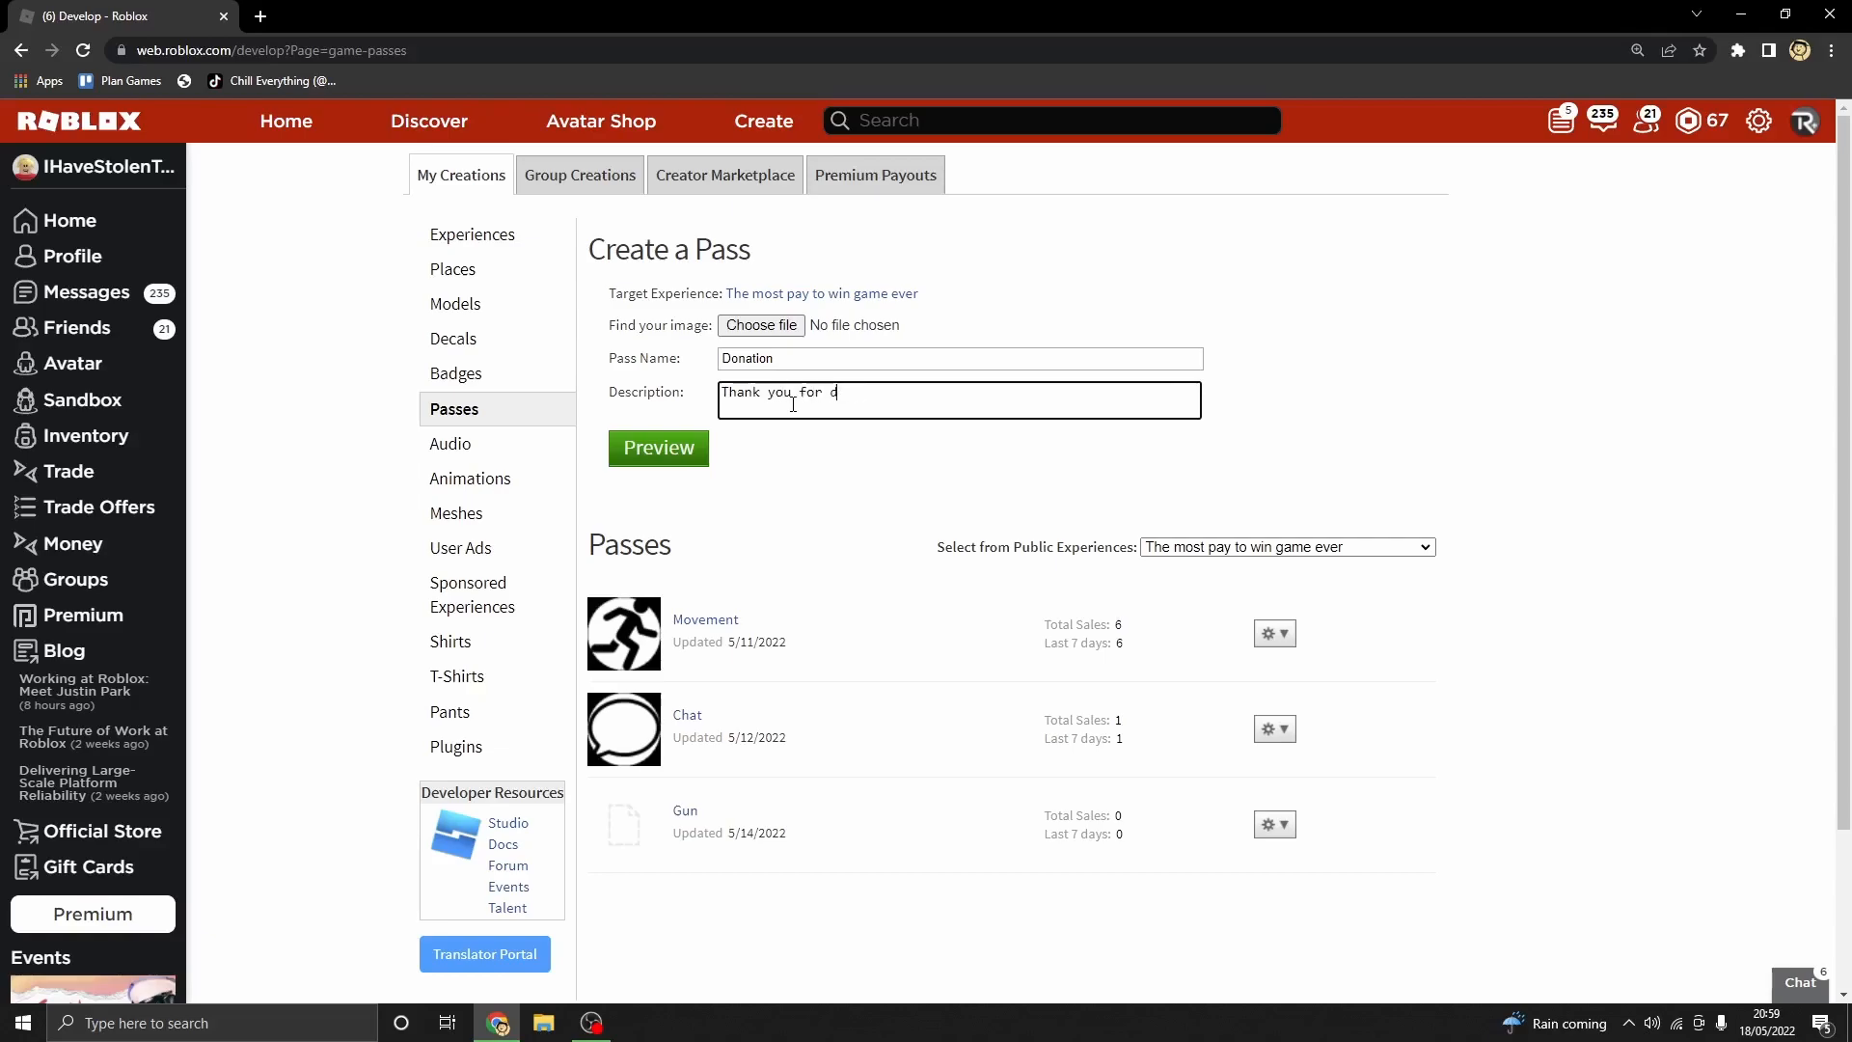
pyautogui.write('onating.')
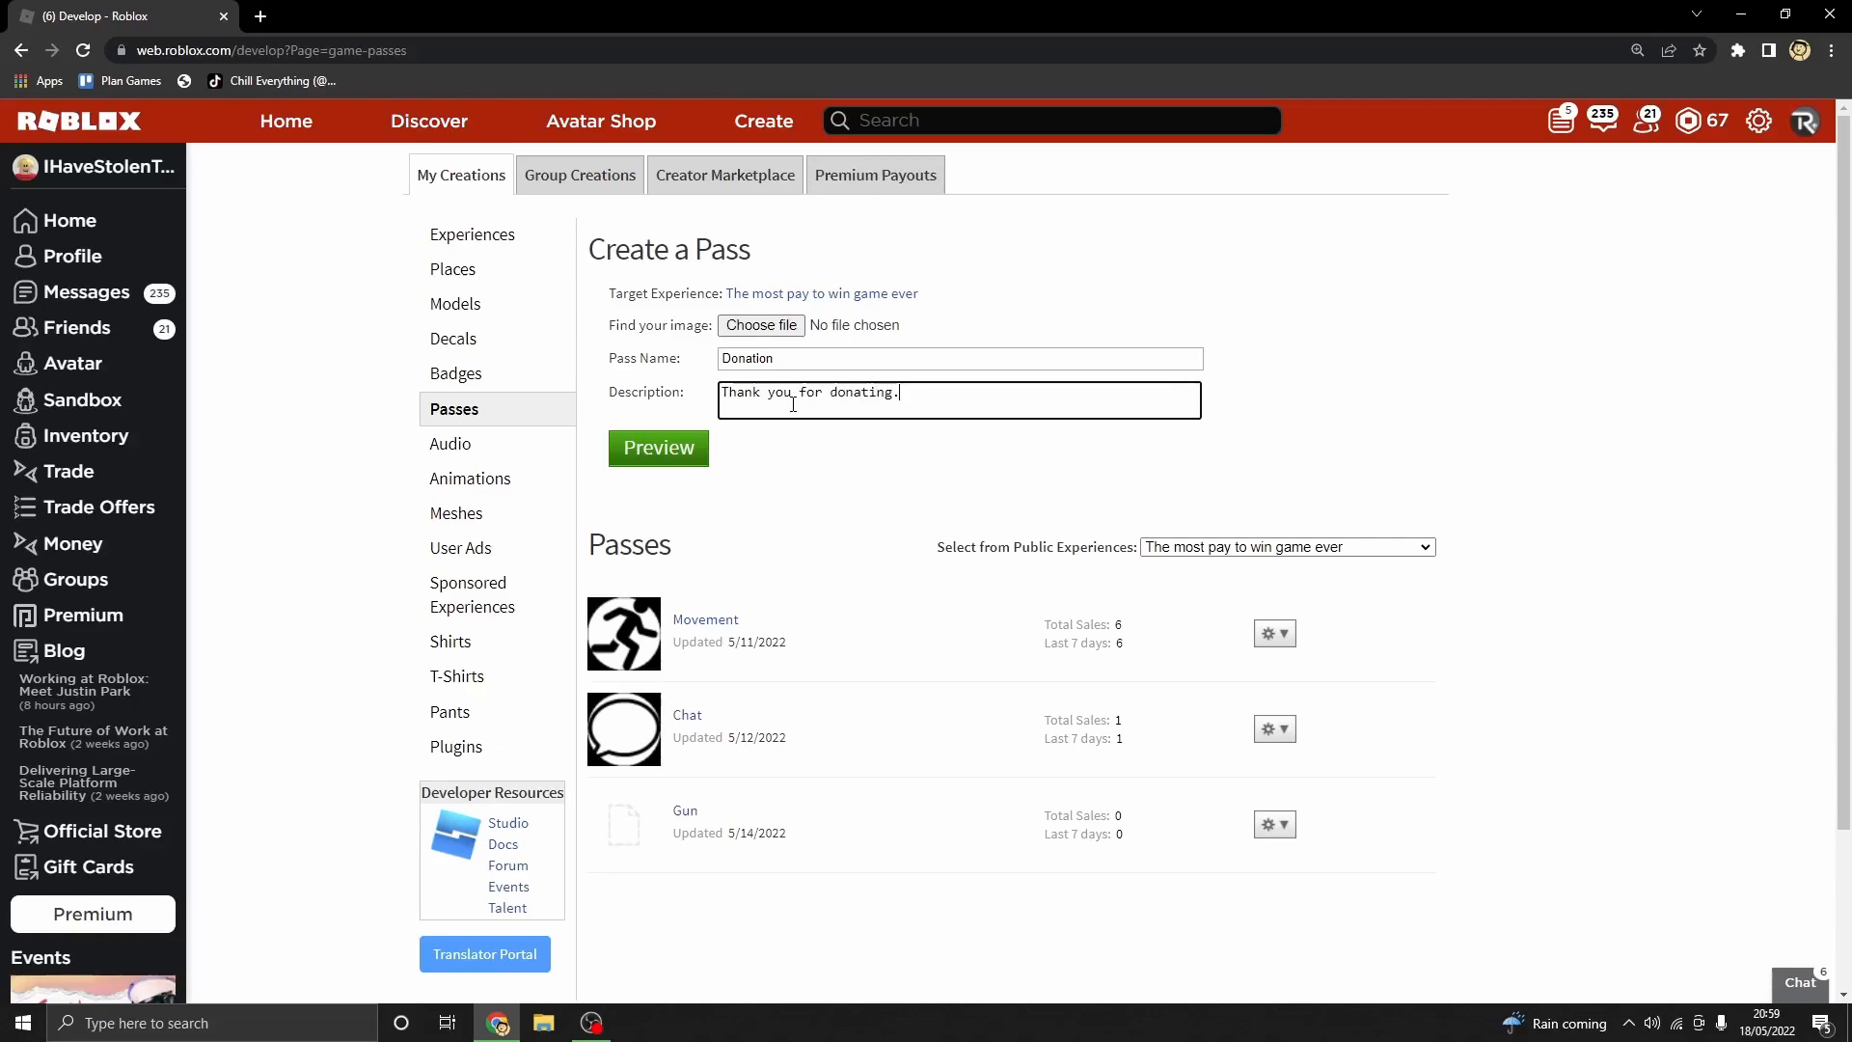
pyautogui.write('!')
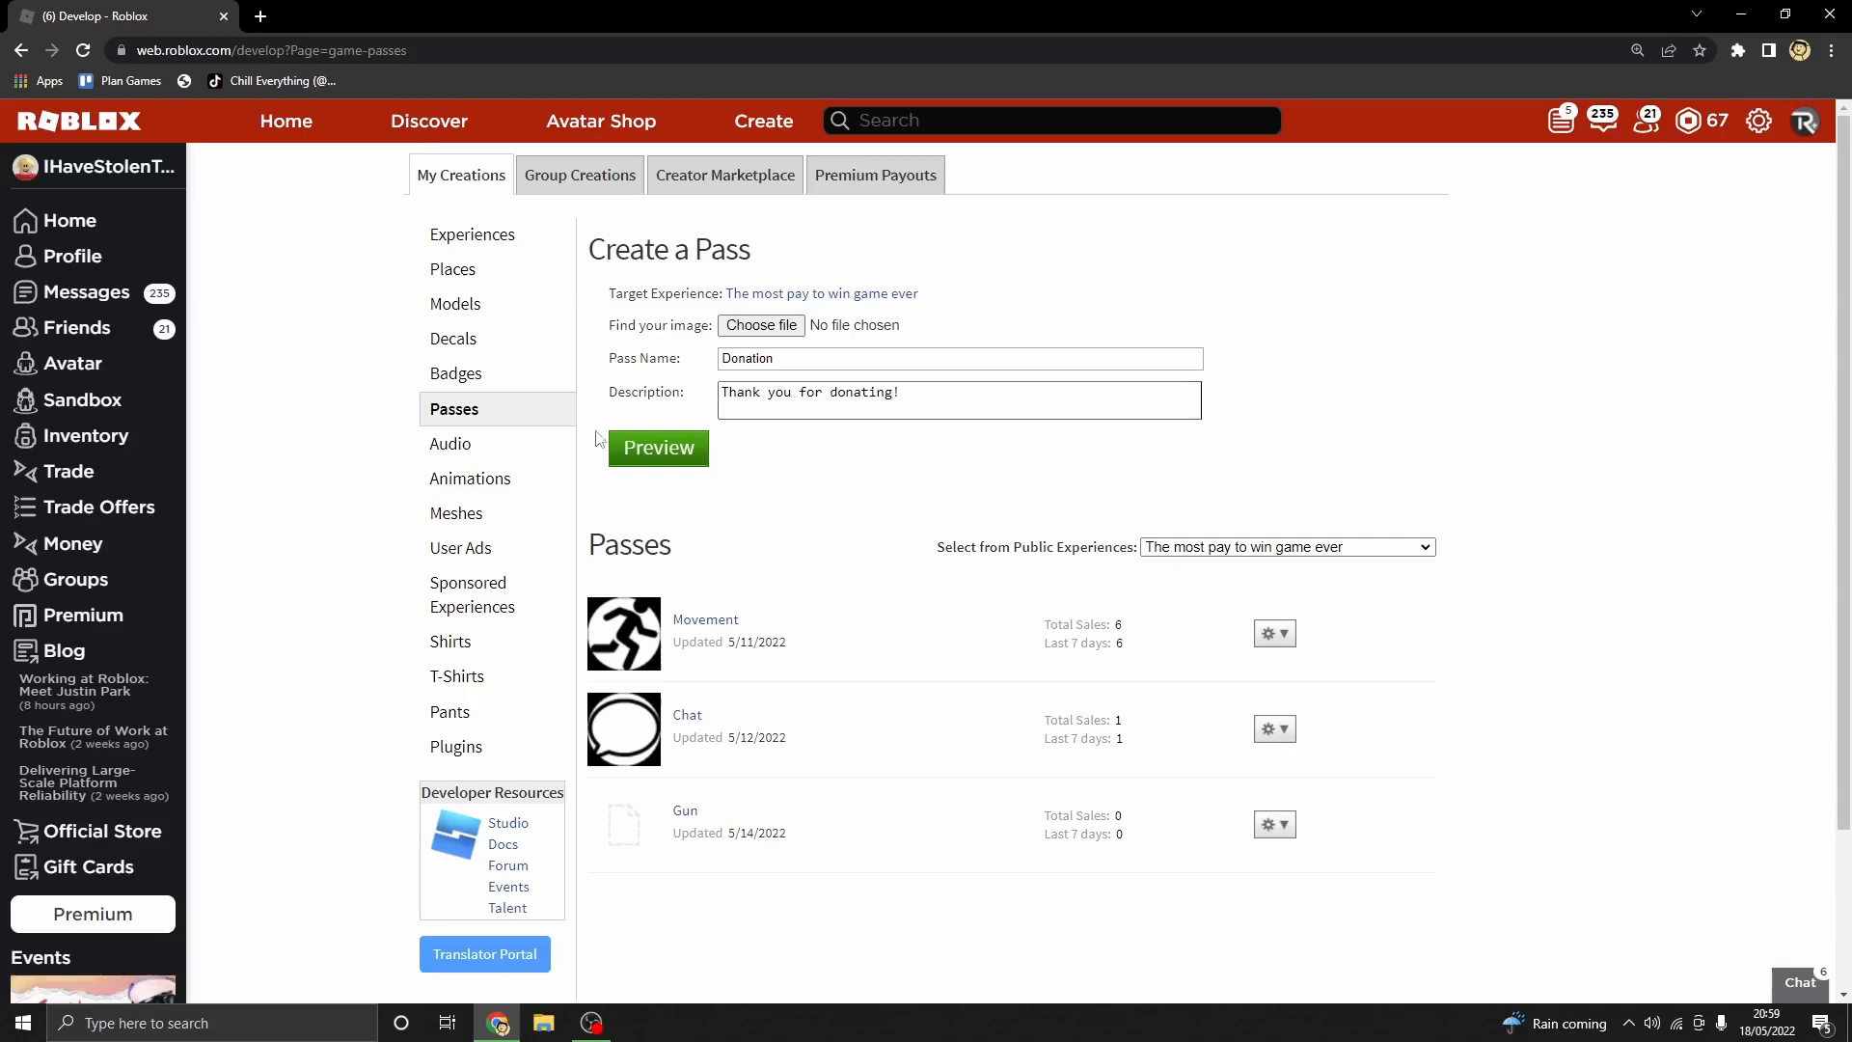
pyautogui.click(658, 447)
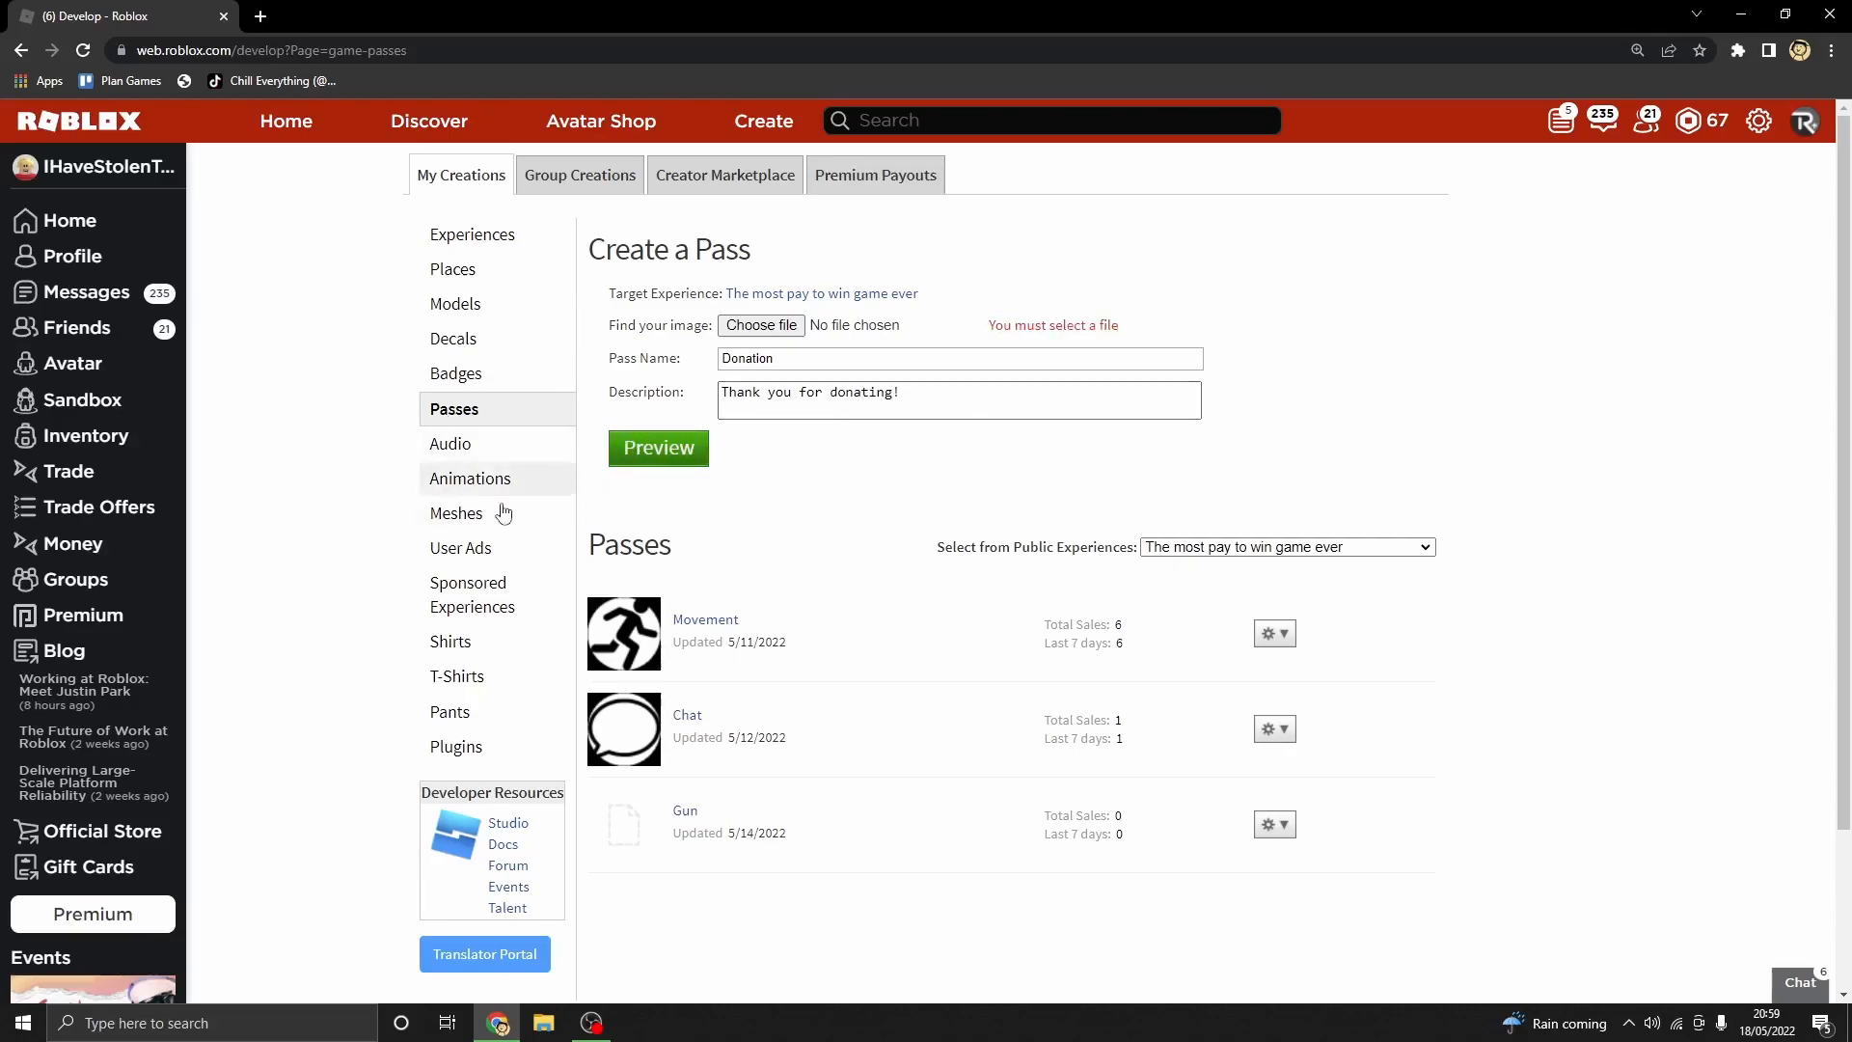
pyautogui.click(590, 1022)
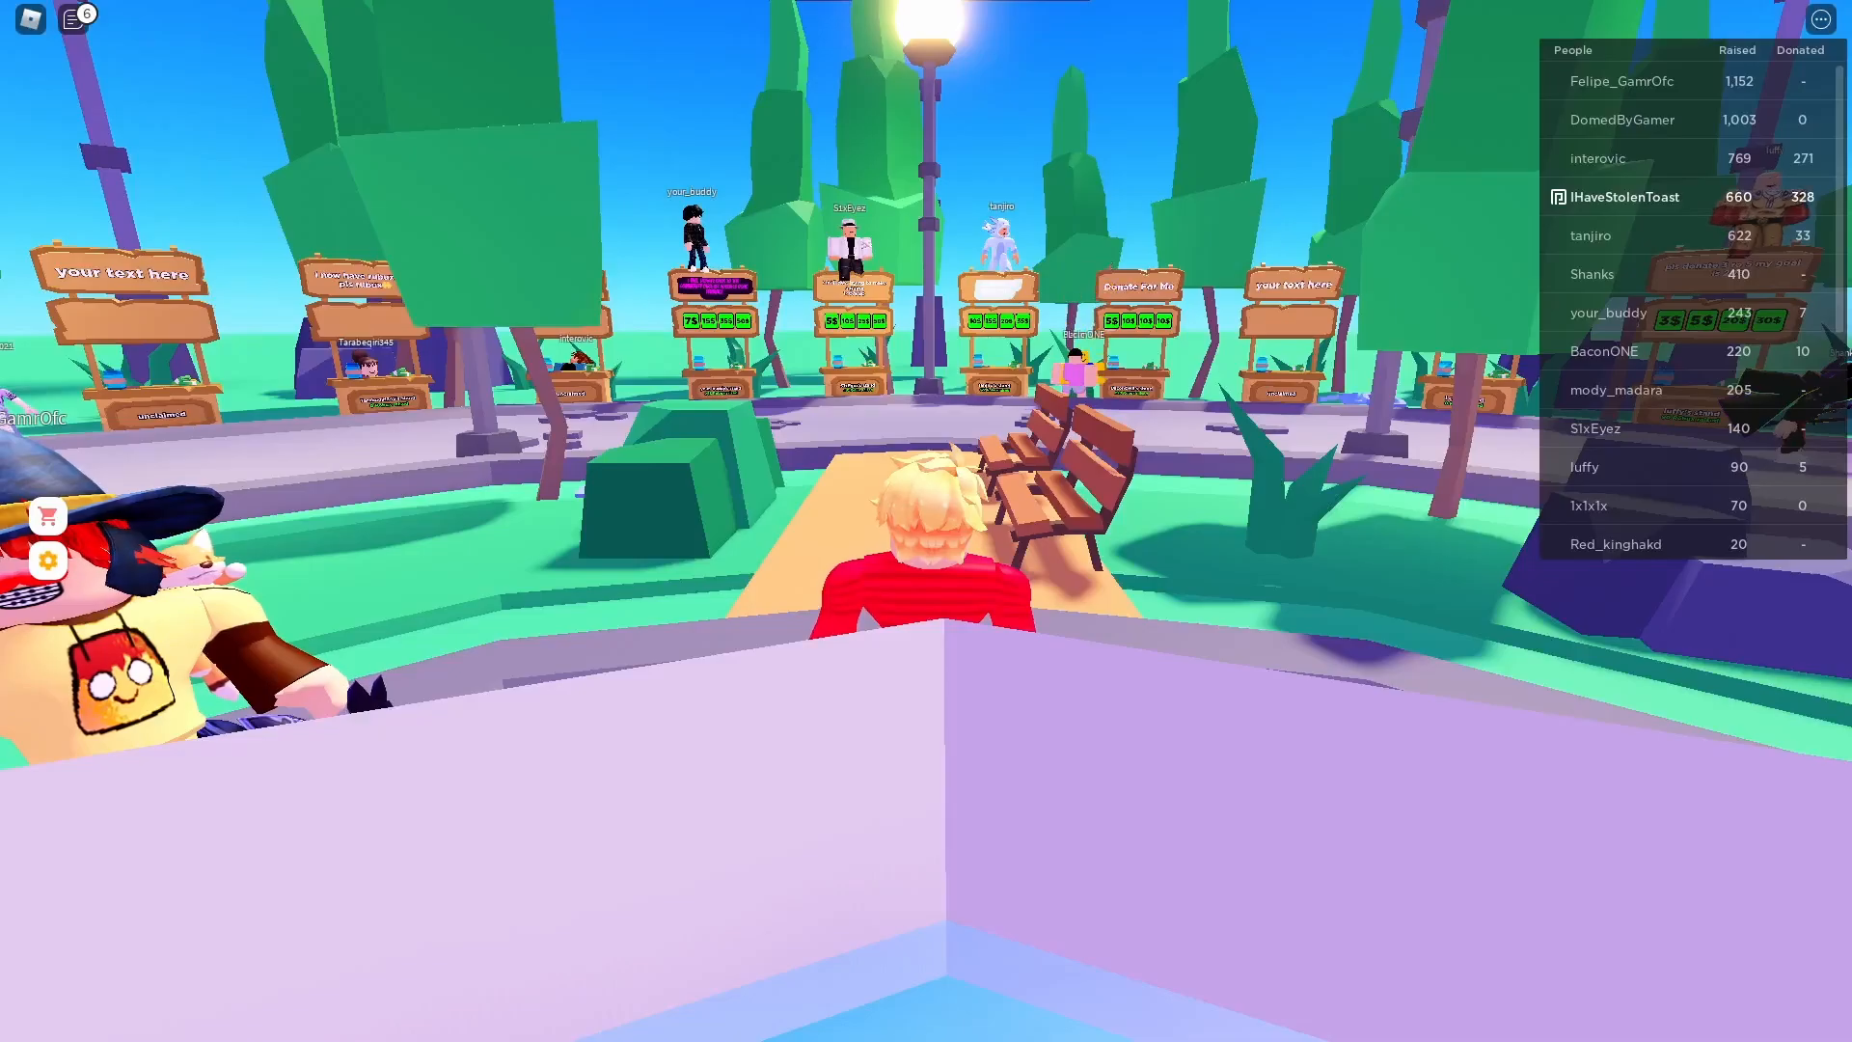
# Step: Walk to the claimed stand showing the Tikblock Simulator sign and 5$/10$ buttons
pyautogui.press('w')
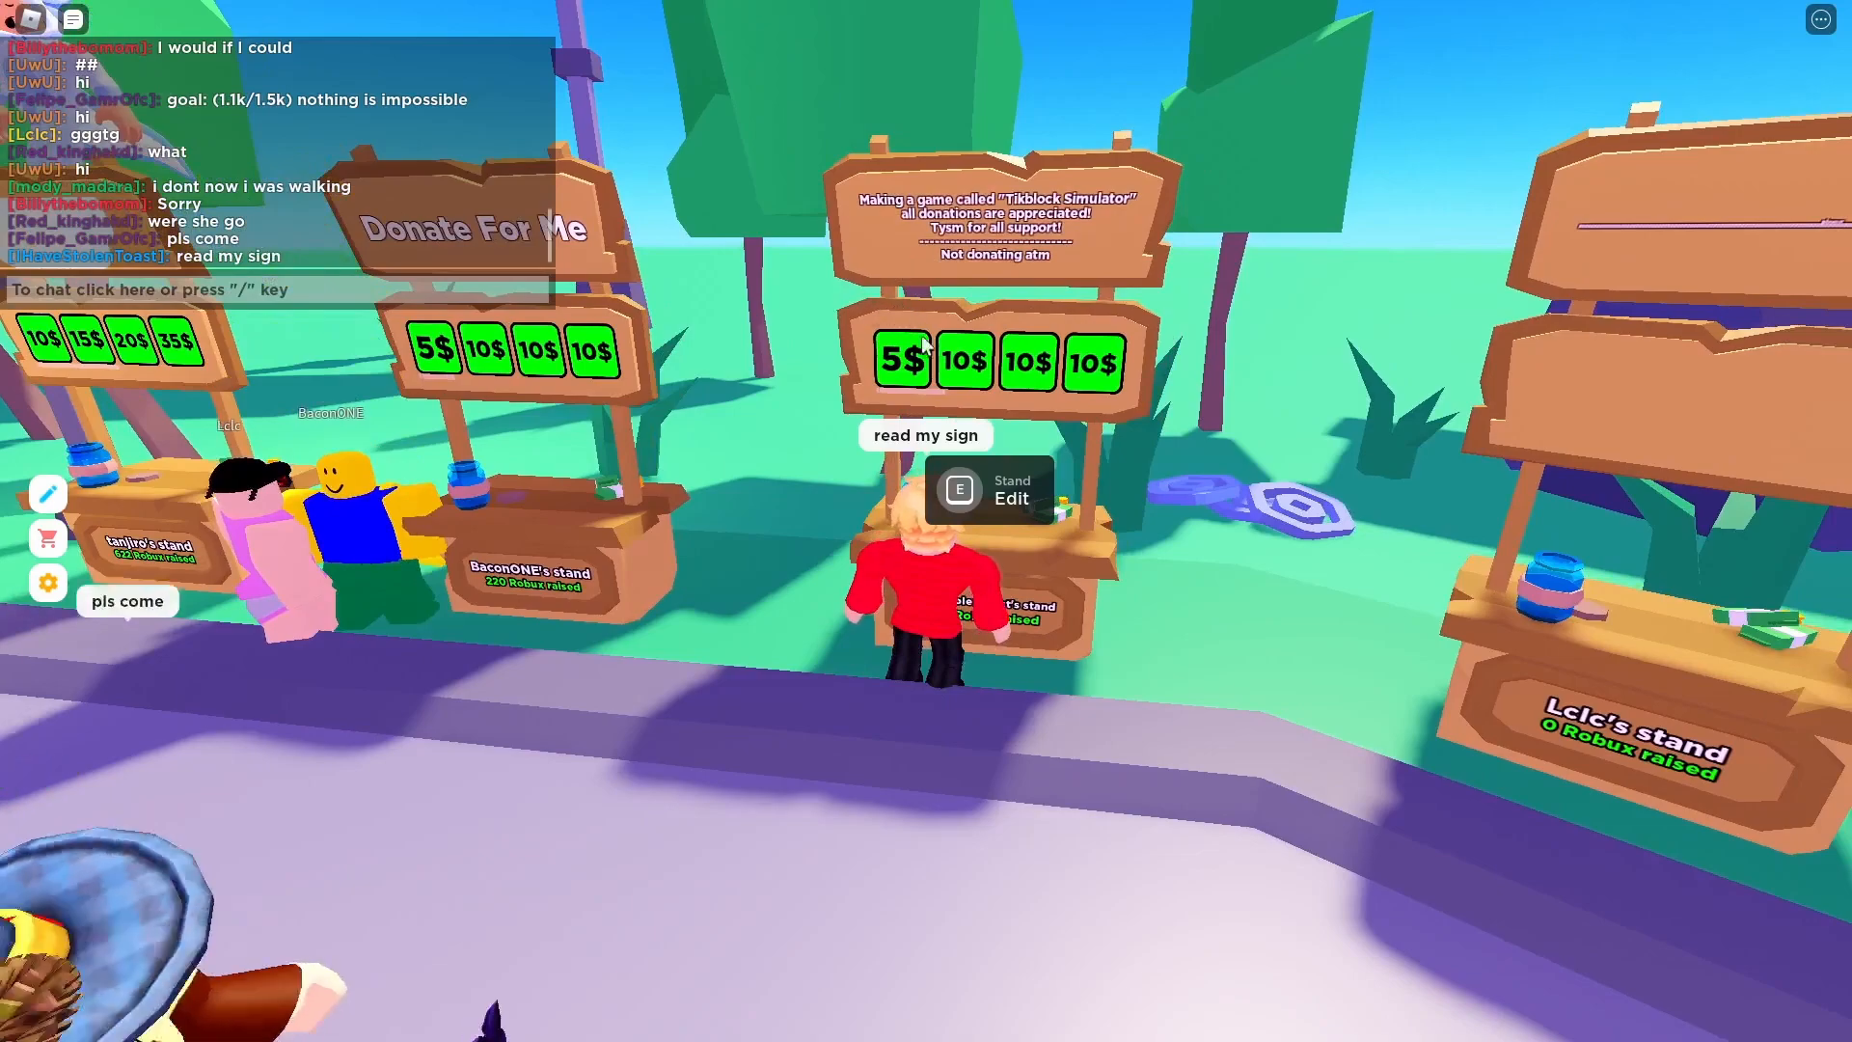
pyautogui.press('e')
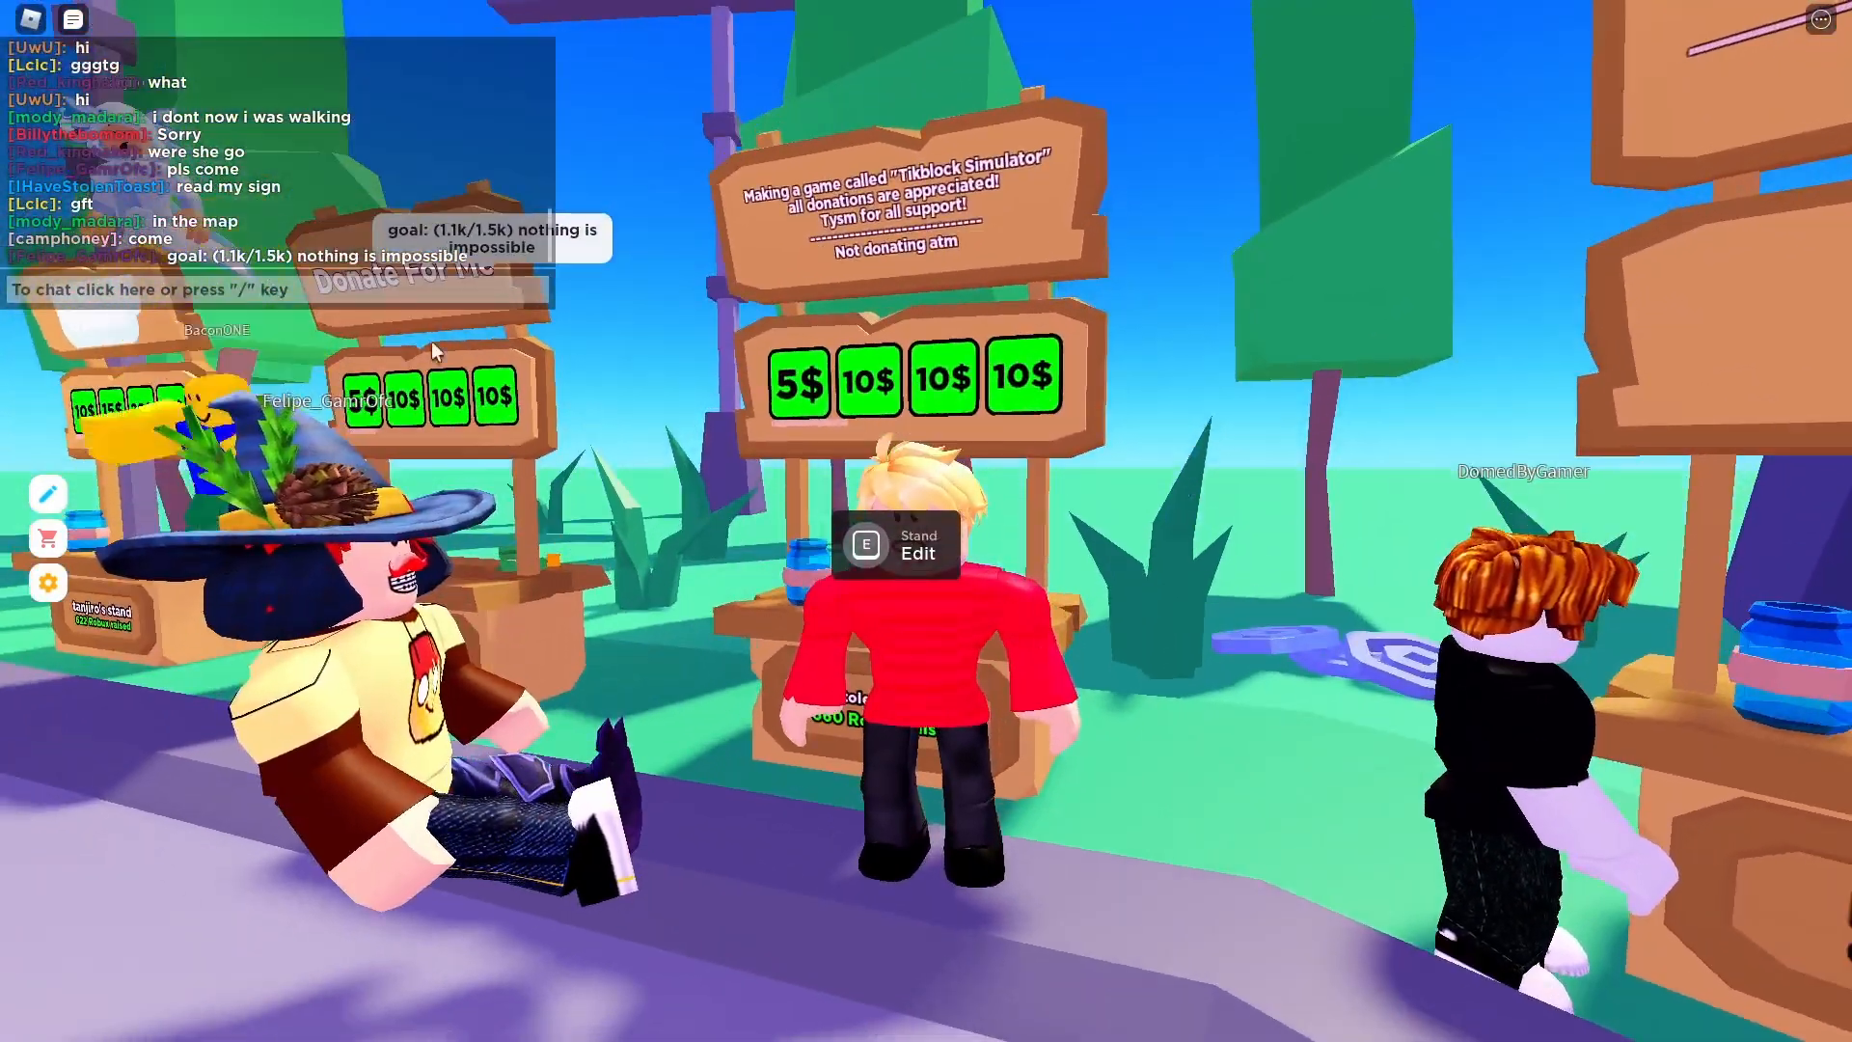
pyautogui.moveTo(1087, 600)
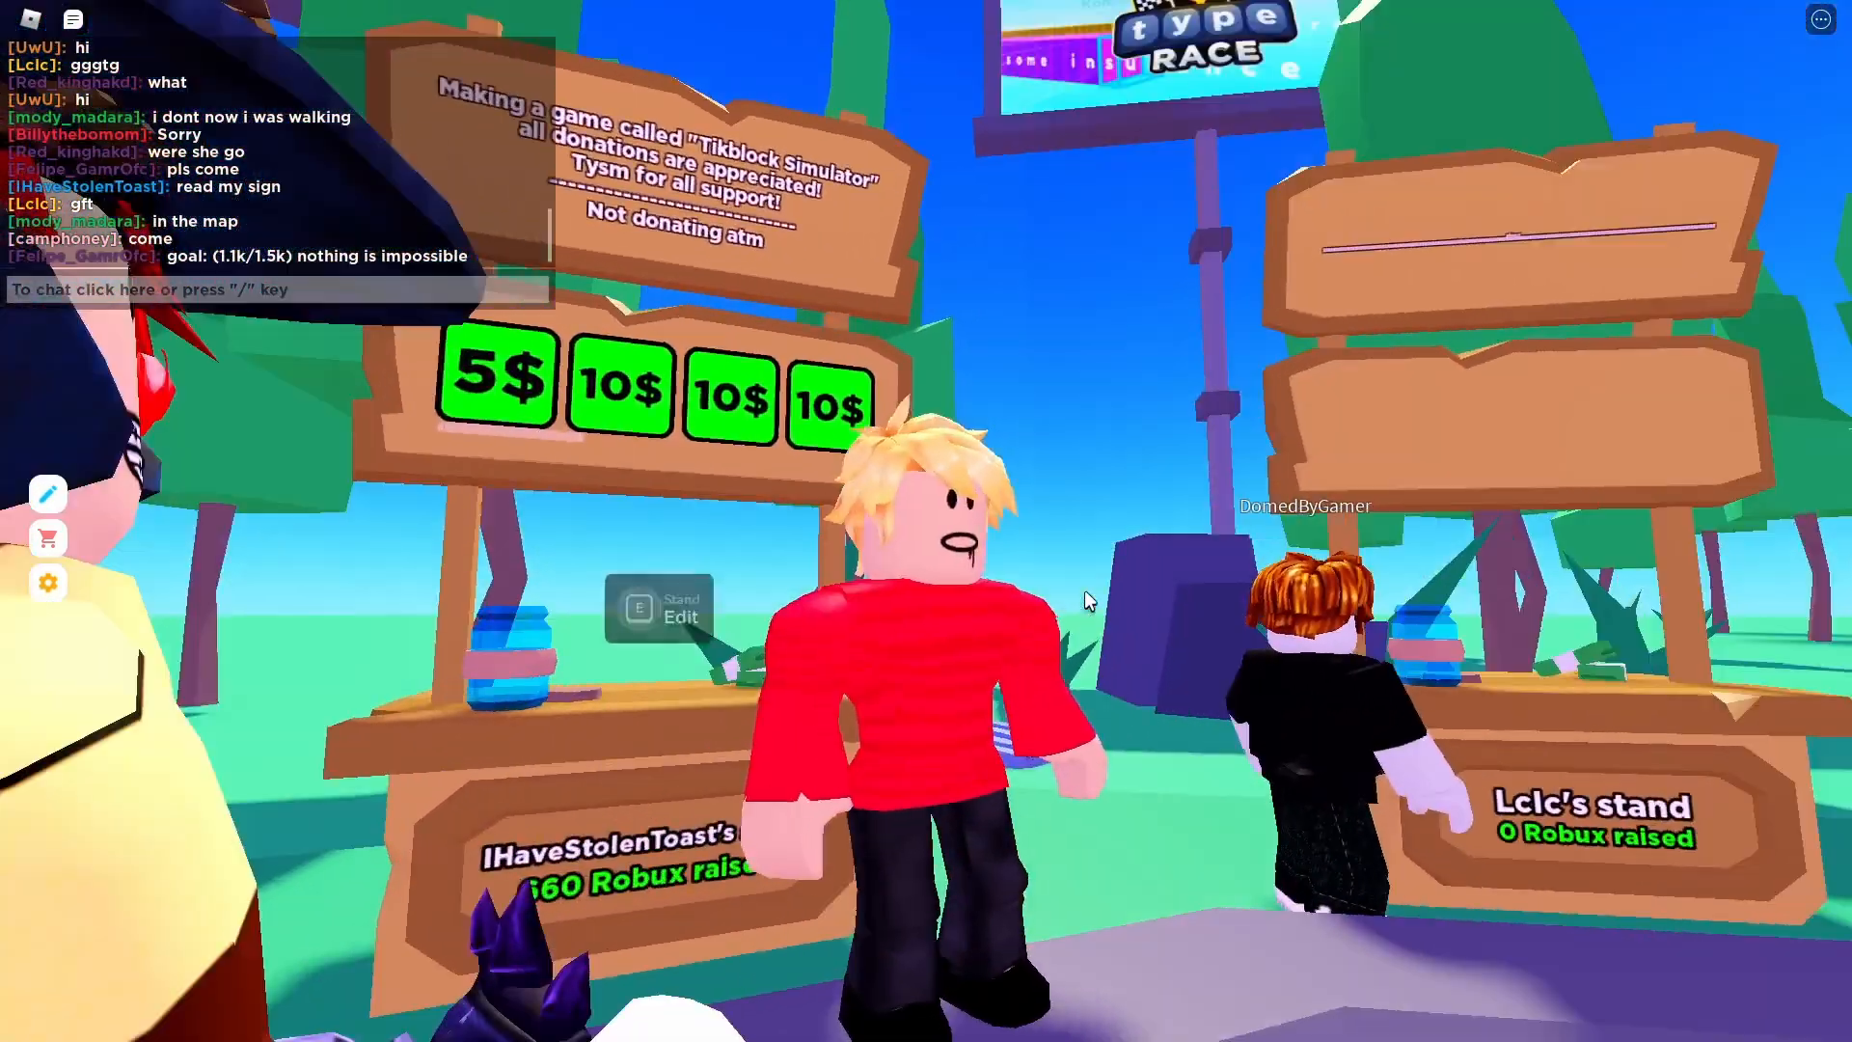